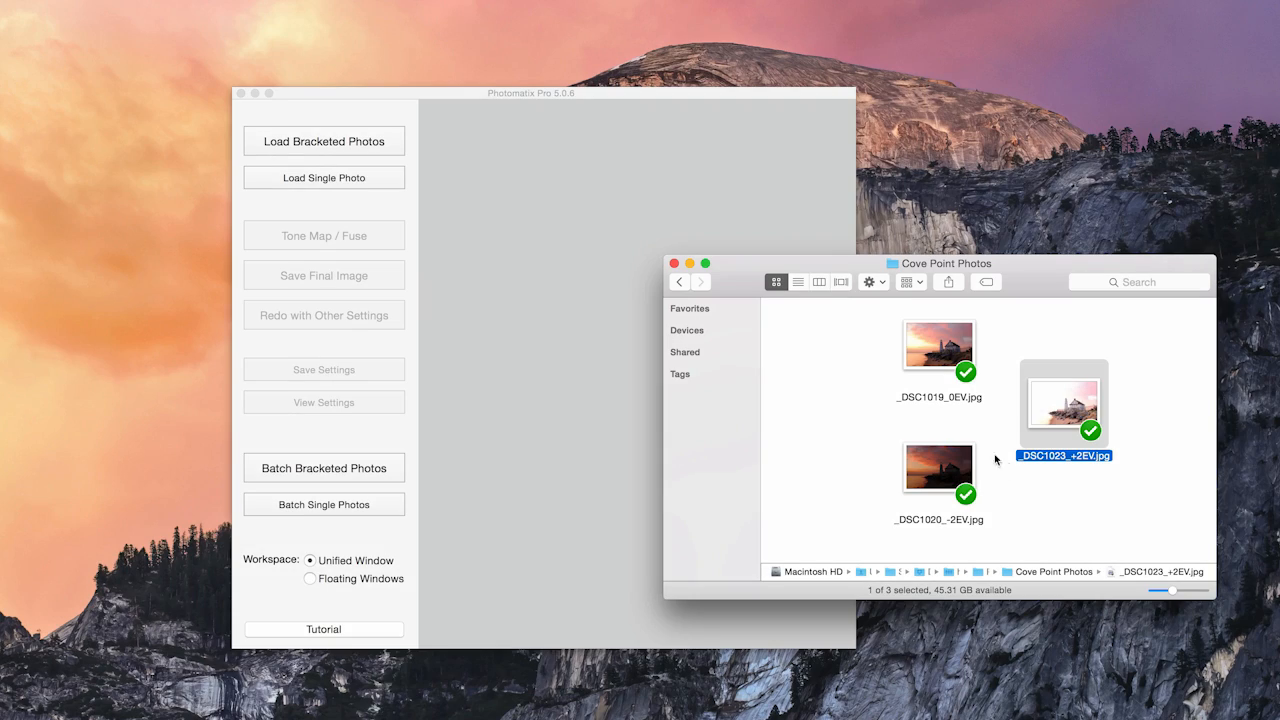
# Select all three bracketed JPEGs, merge them for HDR tone mapping and confirm the bracketed set.
pyautogui.press('cmd+a')
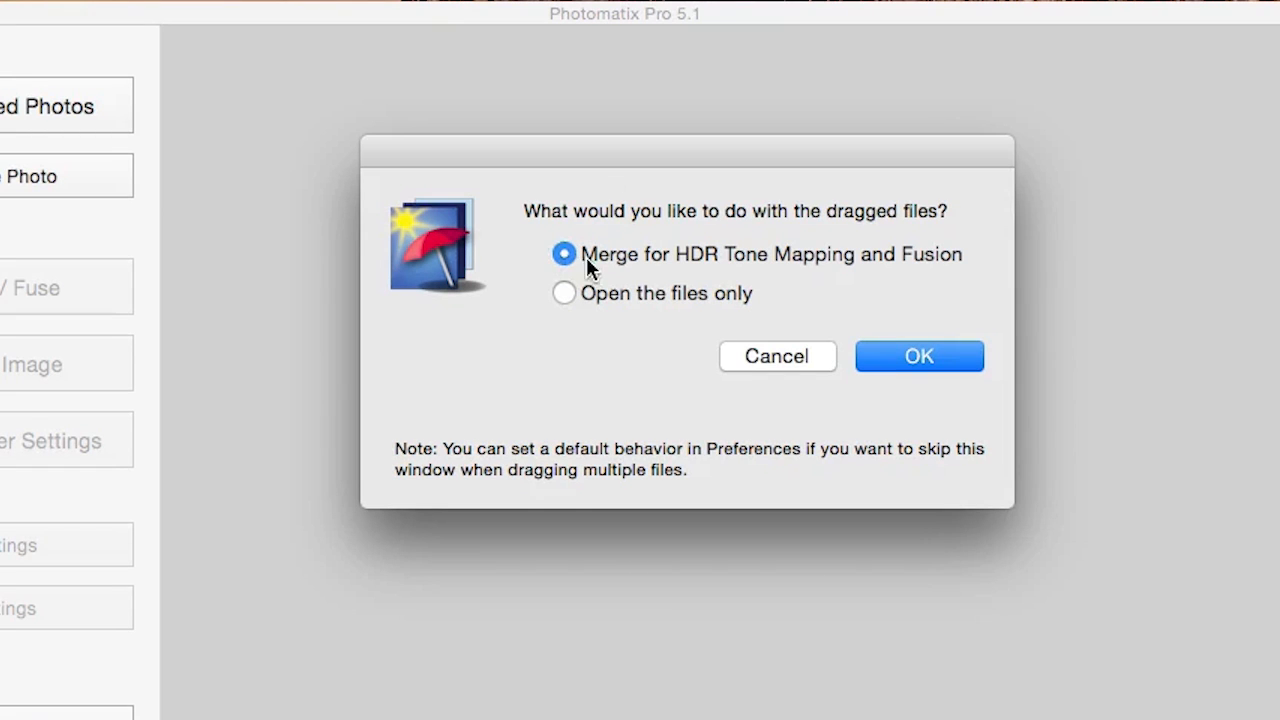
pyautogui.moveTo(918, 357)
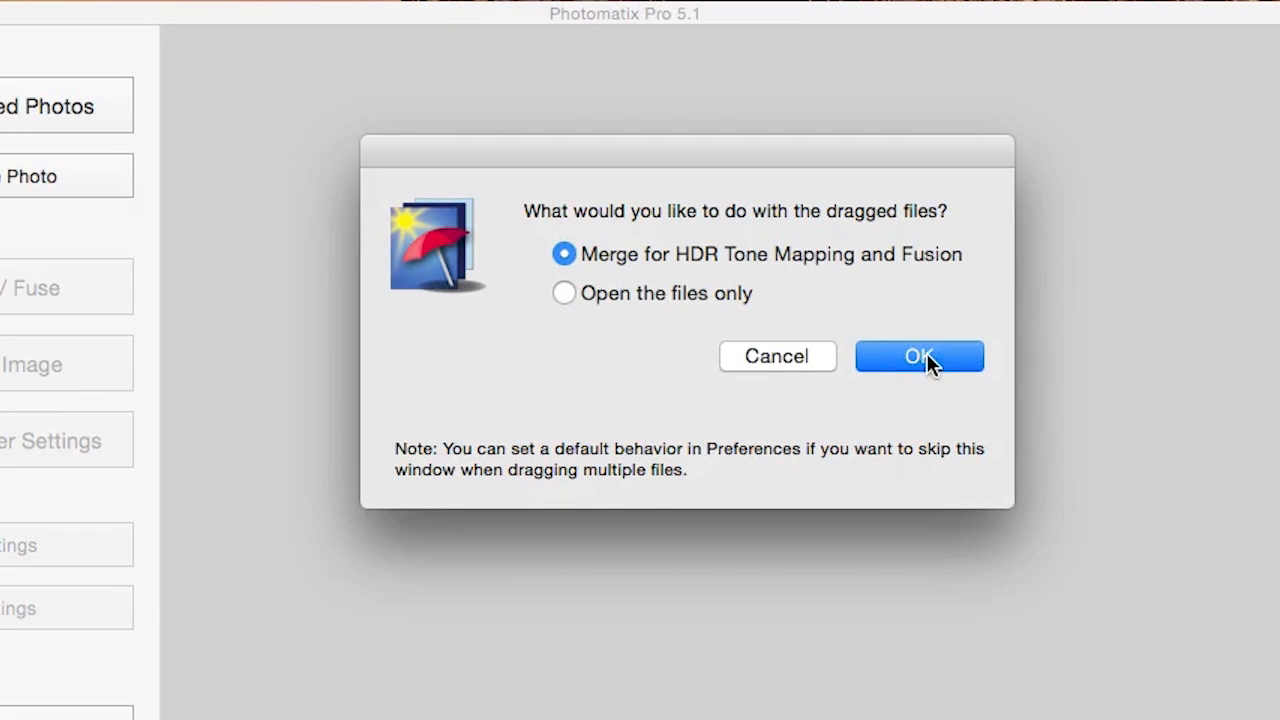
pyautogui.click(919, 356)
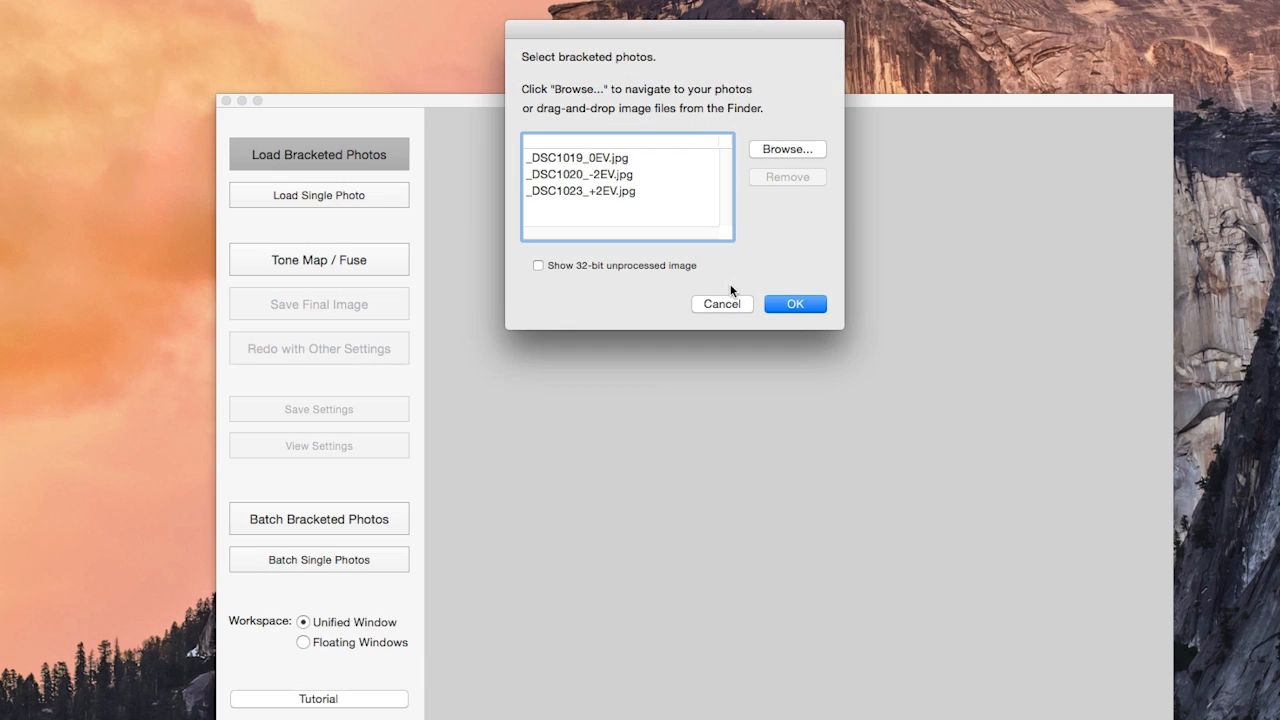
pyautogui.click(795, 303)
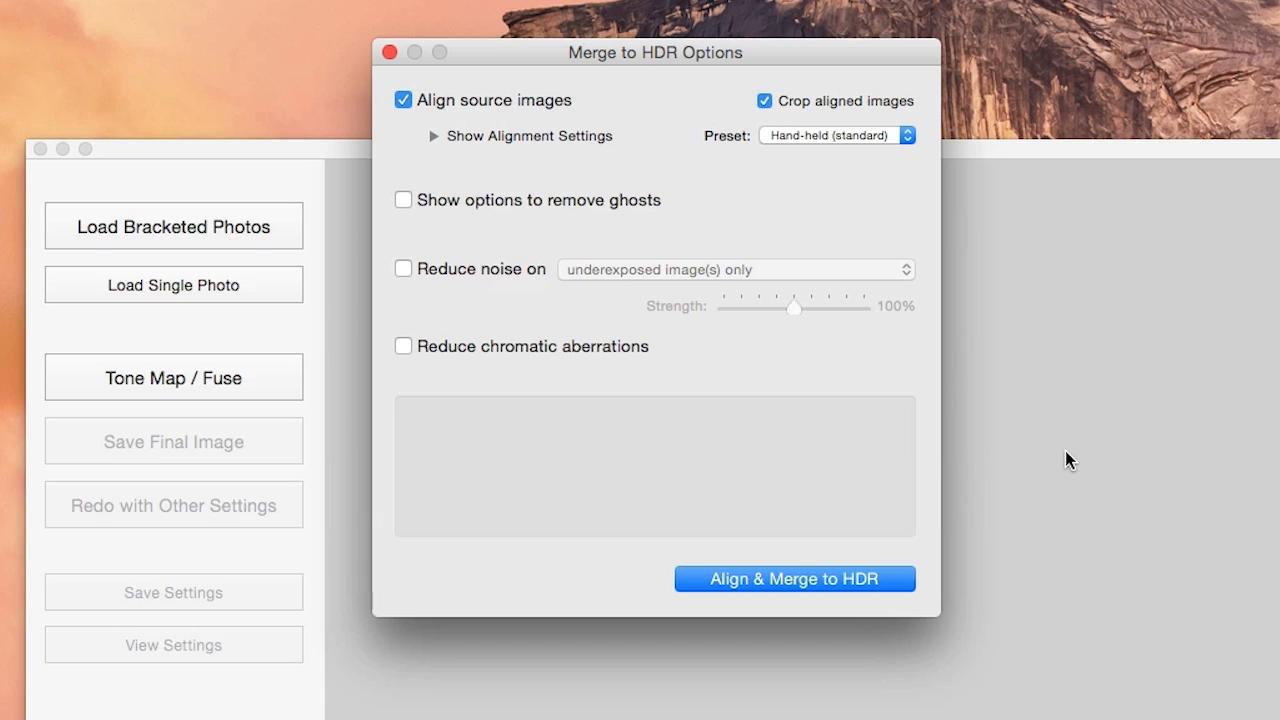
pyautogui.moveTo(1087, 343)
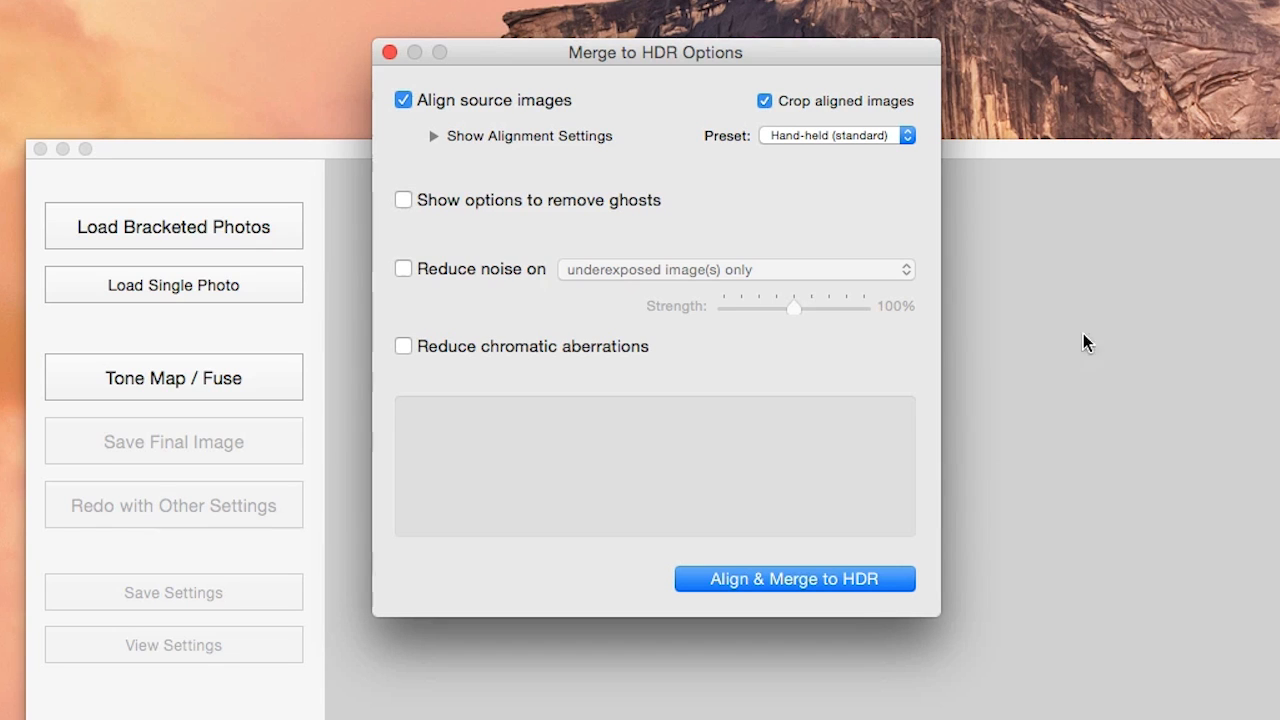
pyautogui.moveTo(573, 122)
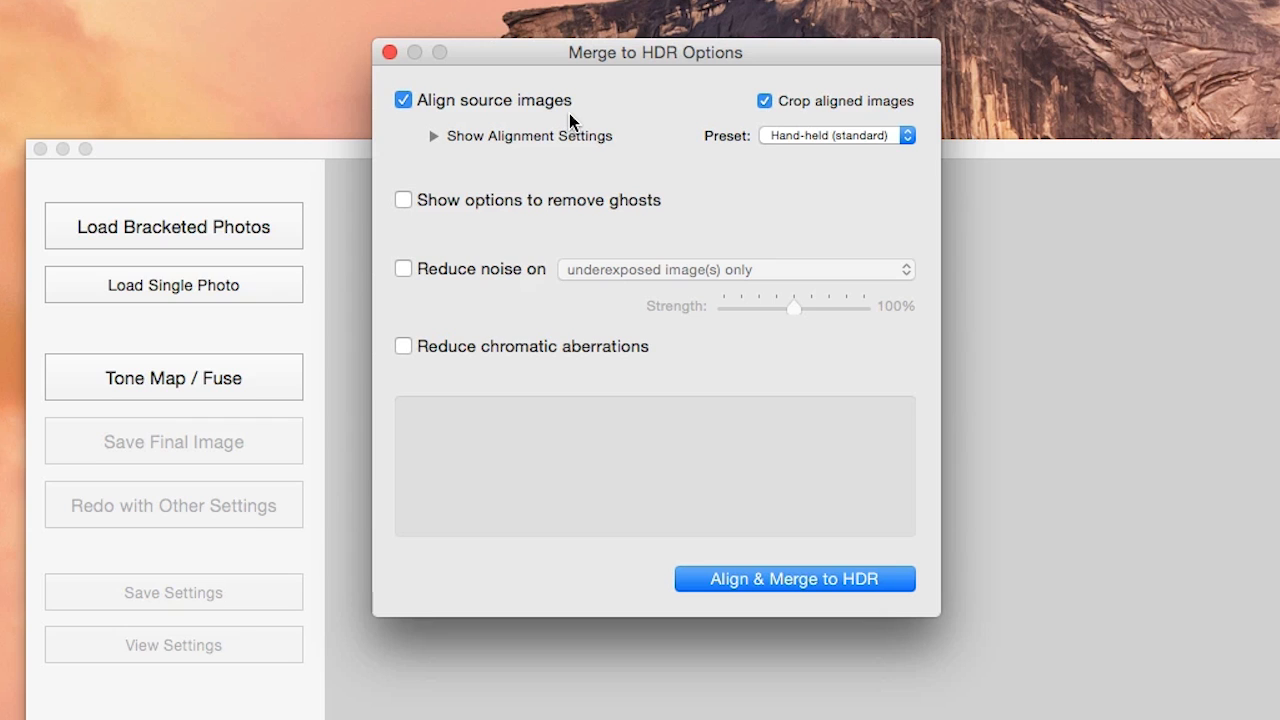
pyautogui.moveTo(608, 222)
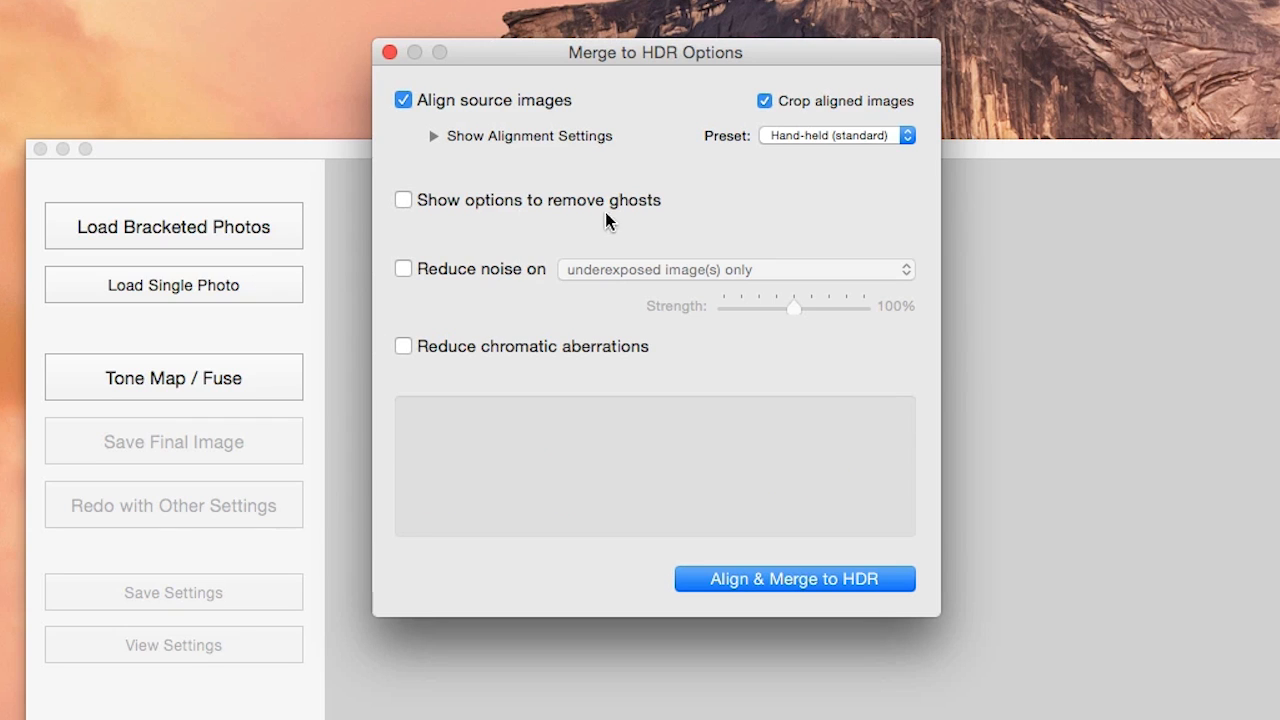
pyautogui.moveTo(640, 221)
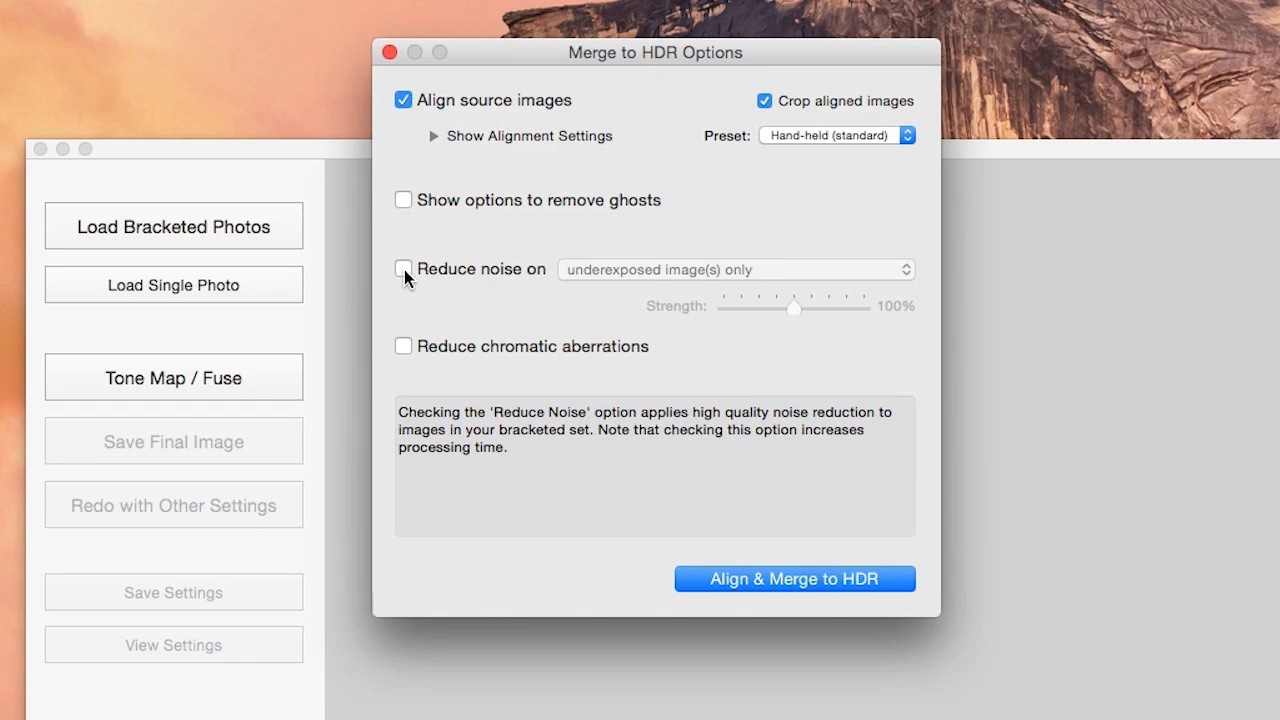
# Enable Reduce noise on underexposed image(s) only, keeping Align and Crop checked.
pyautogui.click(403, 268)
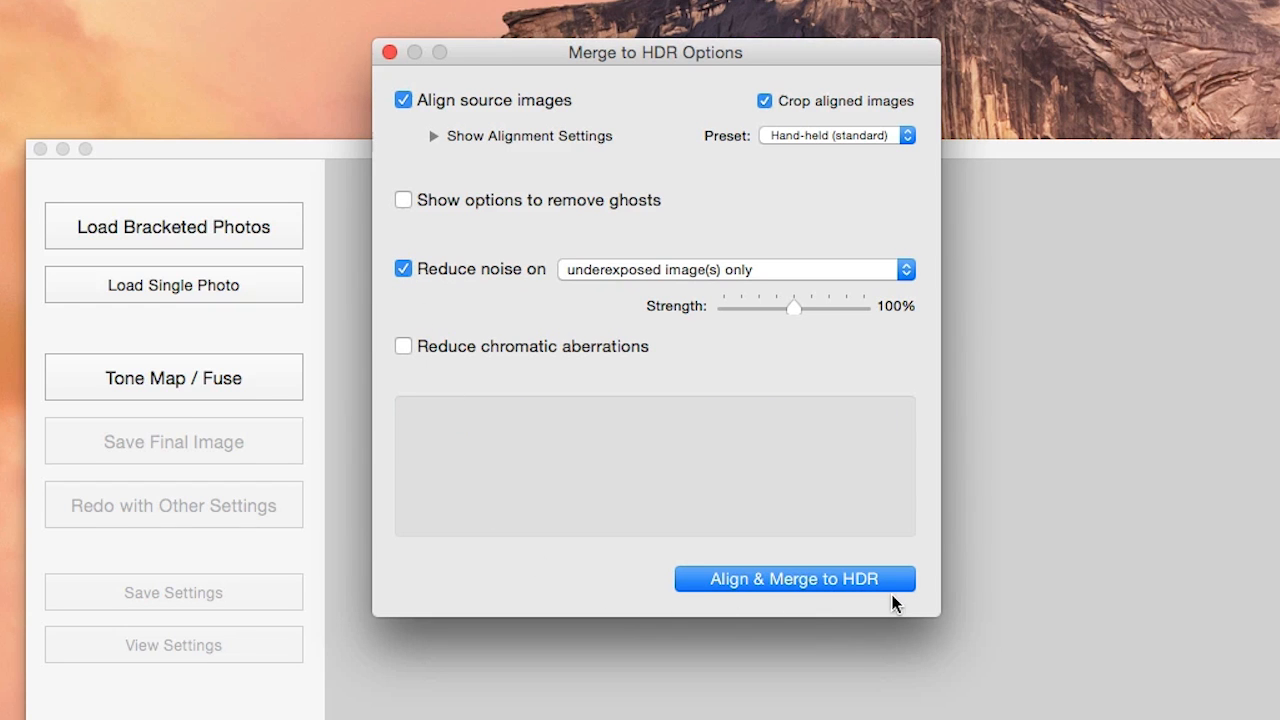
# Run Align & Merge to HDR and zoom in on the lighthouse tone-mapping preview.
pyautogui.click(794, 578)
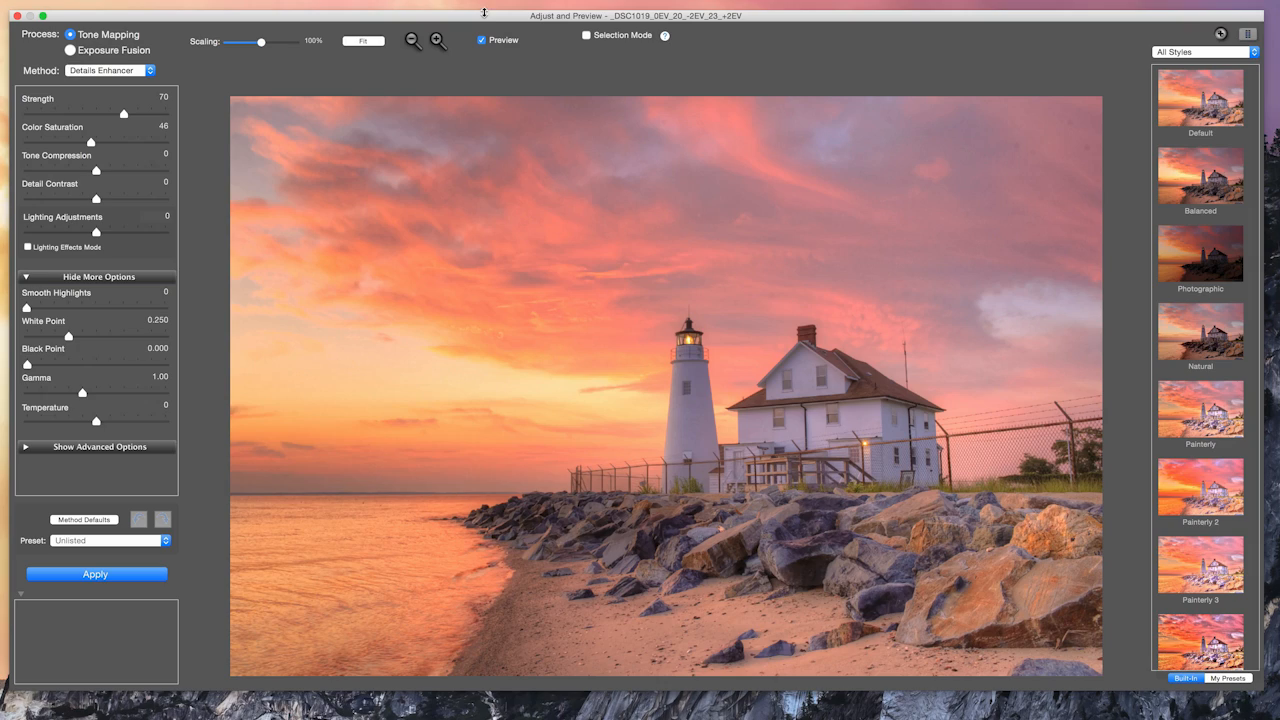
pyautogui.moveTo(468, 21)
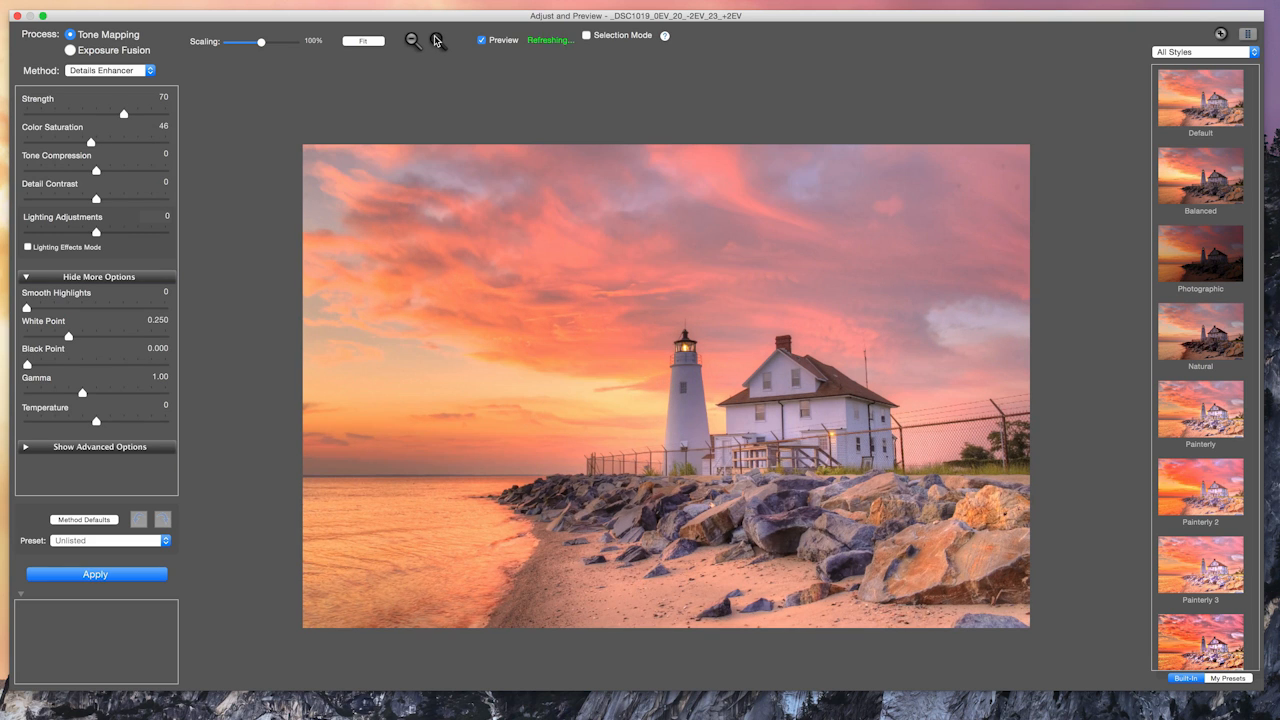
pyautogui.click(437, 41)
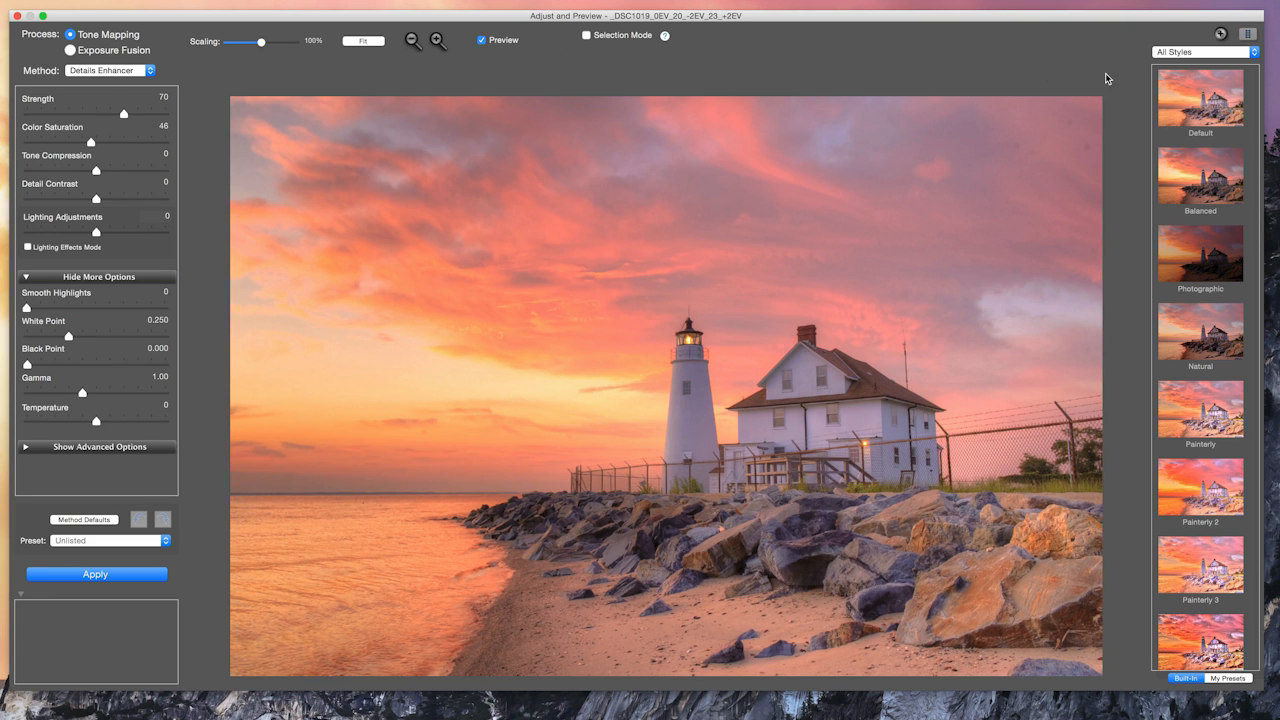
pyautogui.moveTo(1211, 621)
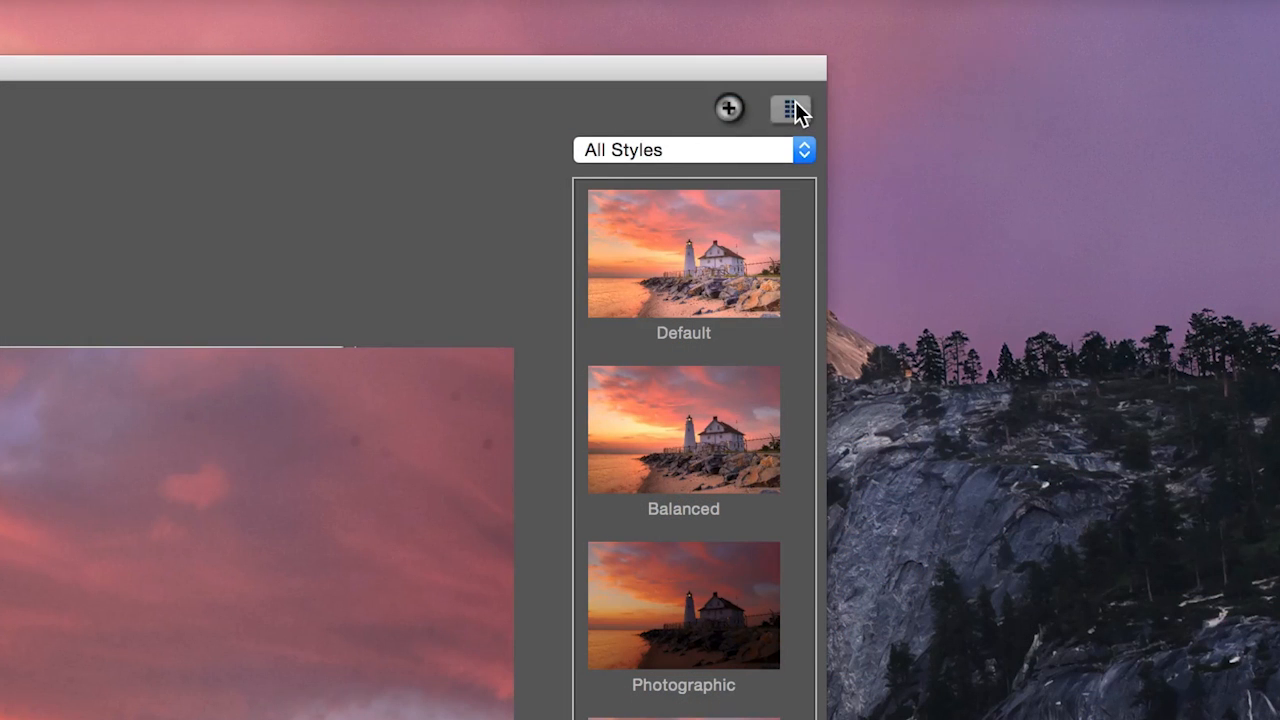
# Show preset thumbnails in two columns and browse Built-In and My Presets.
pyautogui.click(790, 108)
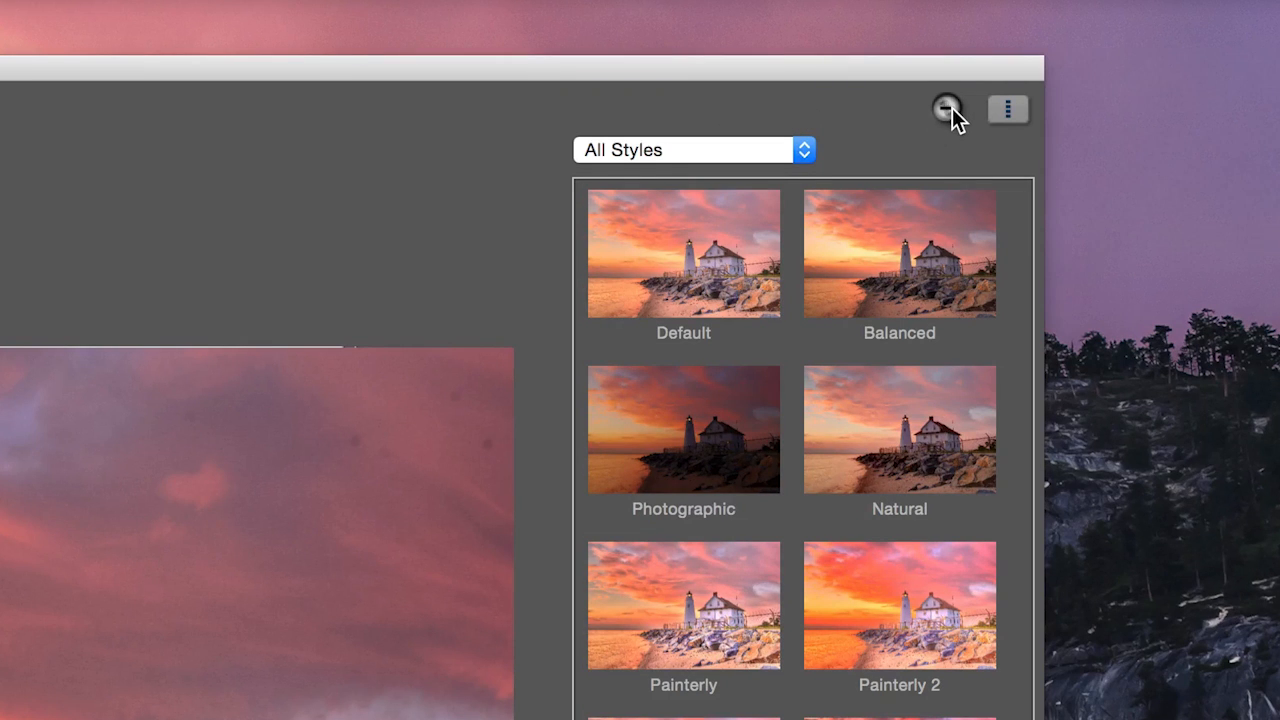
pyautogui.click(947, 109)
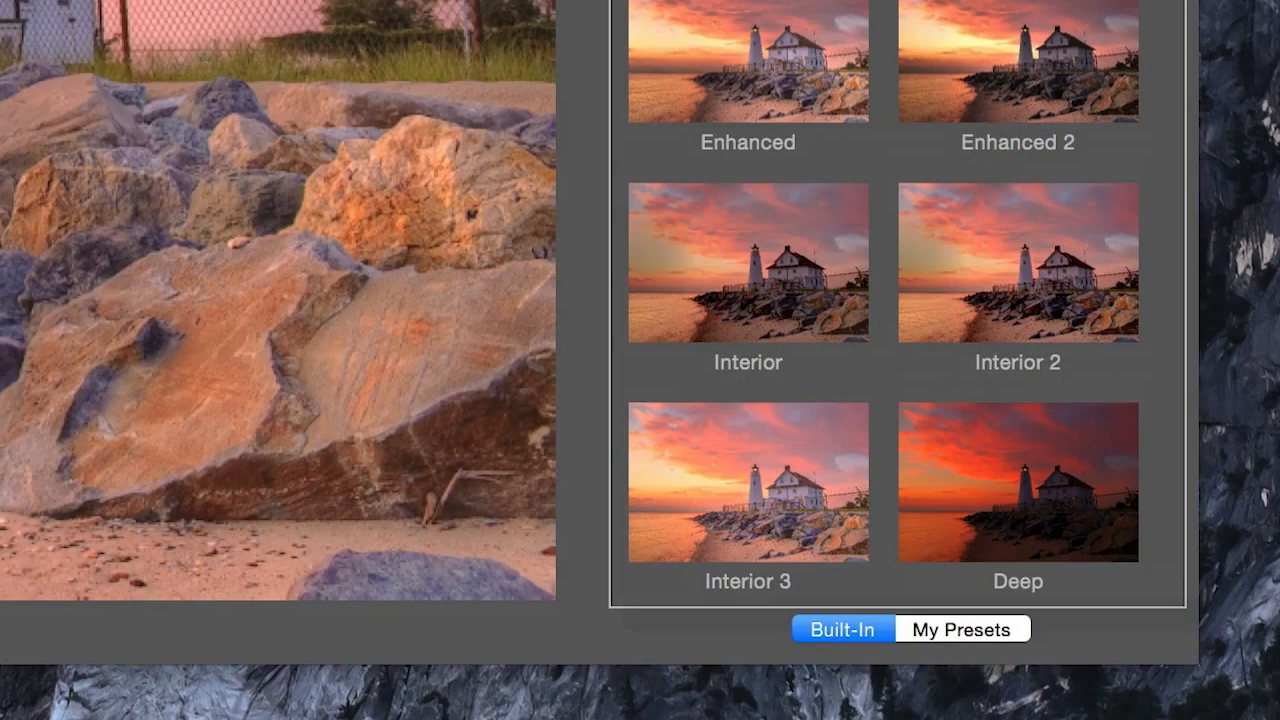
pyautogui.moveTo(940, 648)
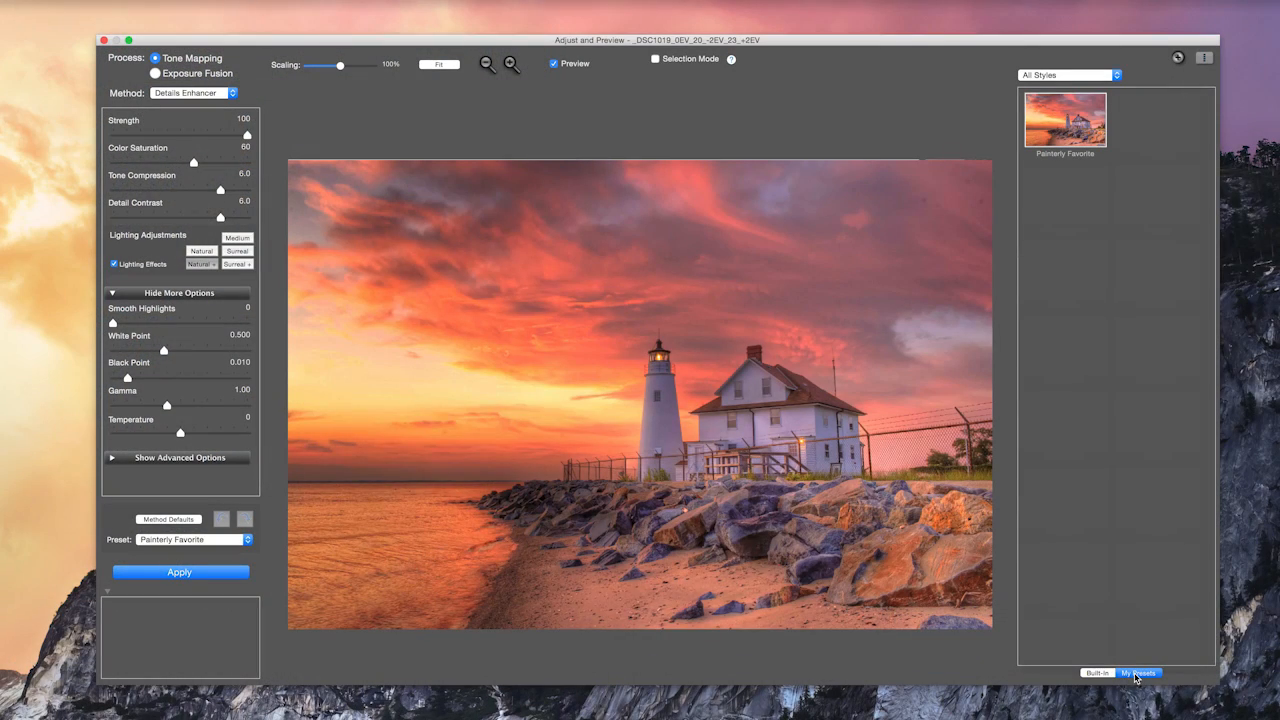
pyautogui.click(1097, 672)
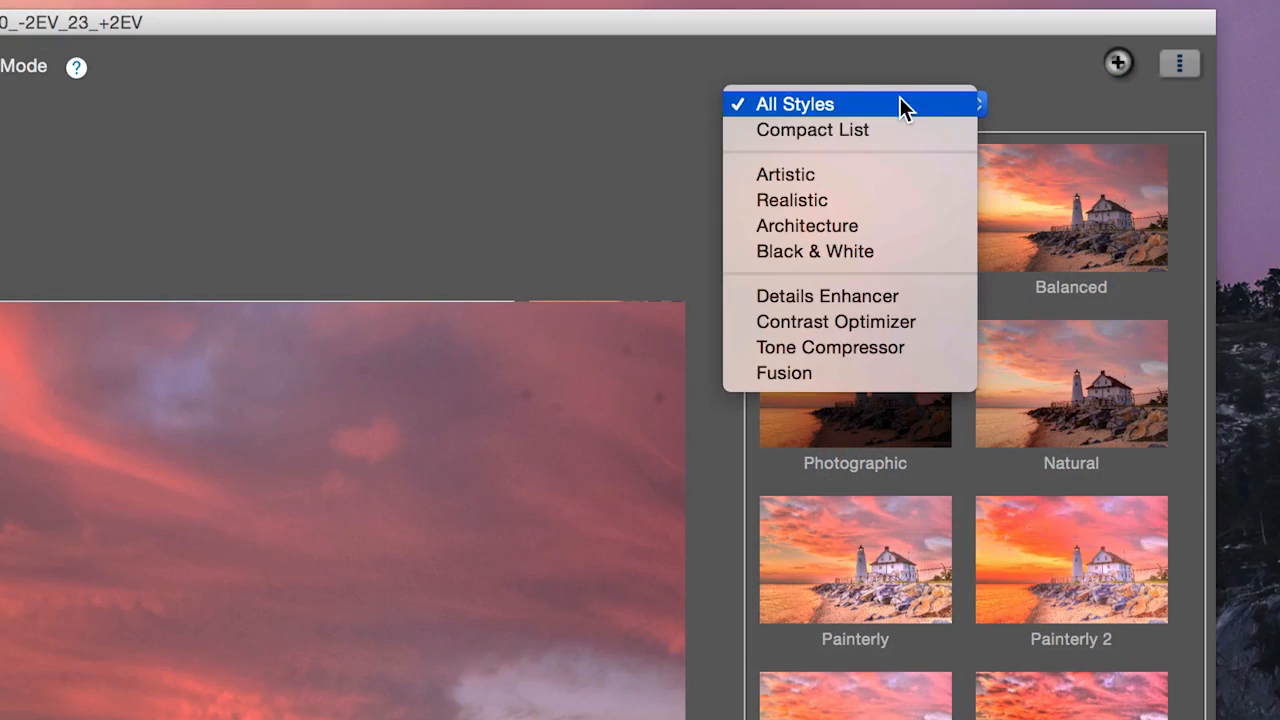
# Filter the preset list to Artistic styles, then to Realistic styles.
pyautogui.click(785, 174)
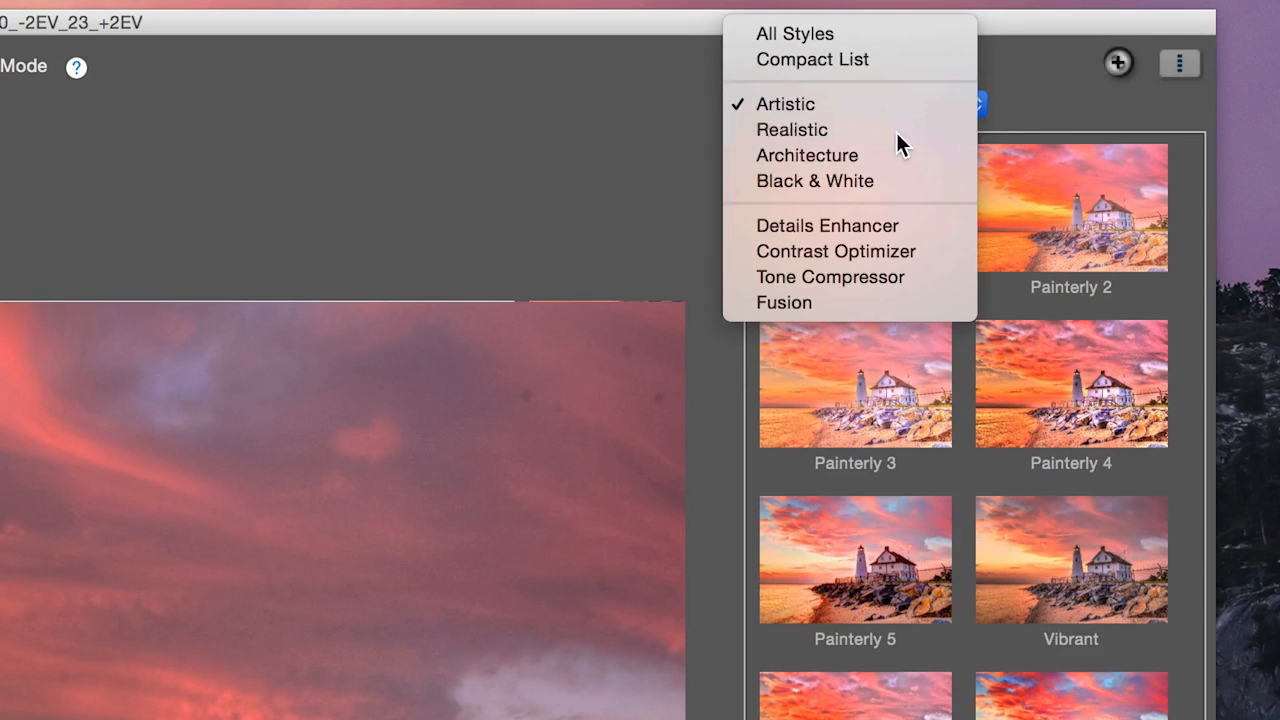
pyautogui.click(791, 129)
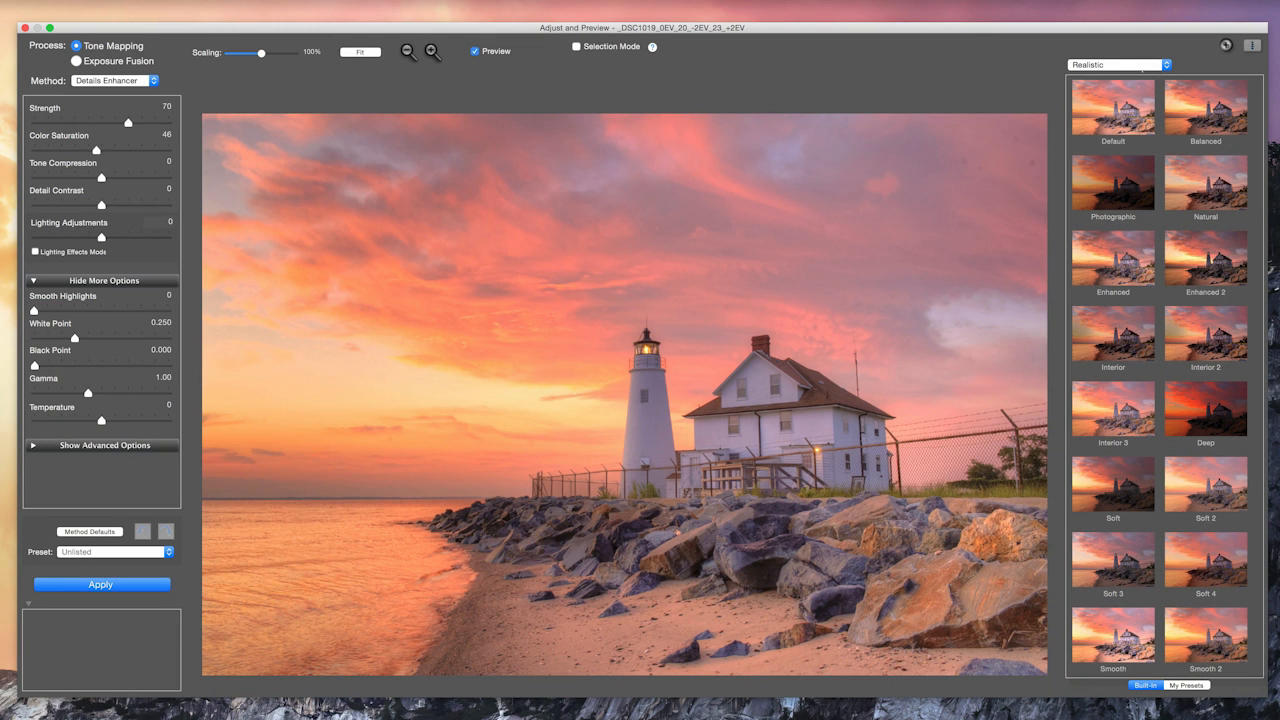
# Preview realistic presets: Balanced, Photographic, another realistic look and Soft 2.
pyautogui.click(1205, 105)
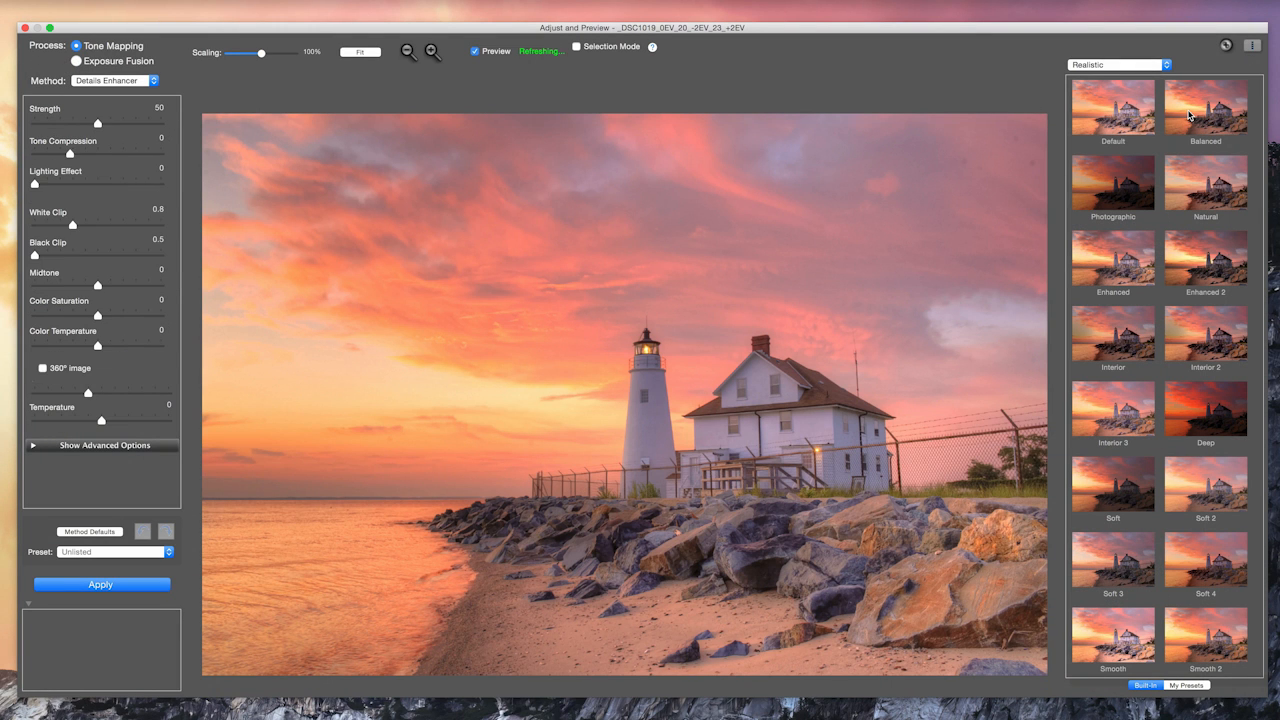
pyautogui.click(1205, 106)
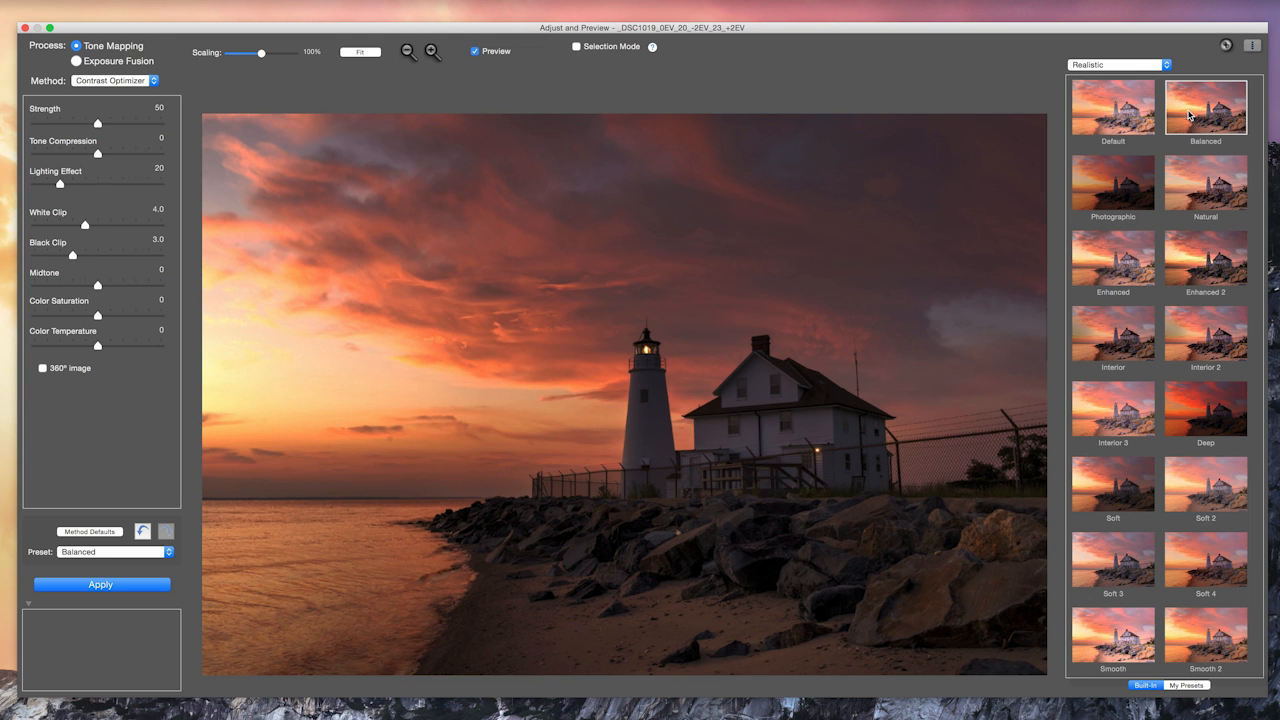
pyautogui.click(1112, 182)
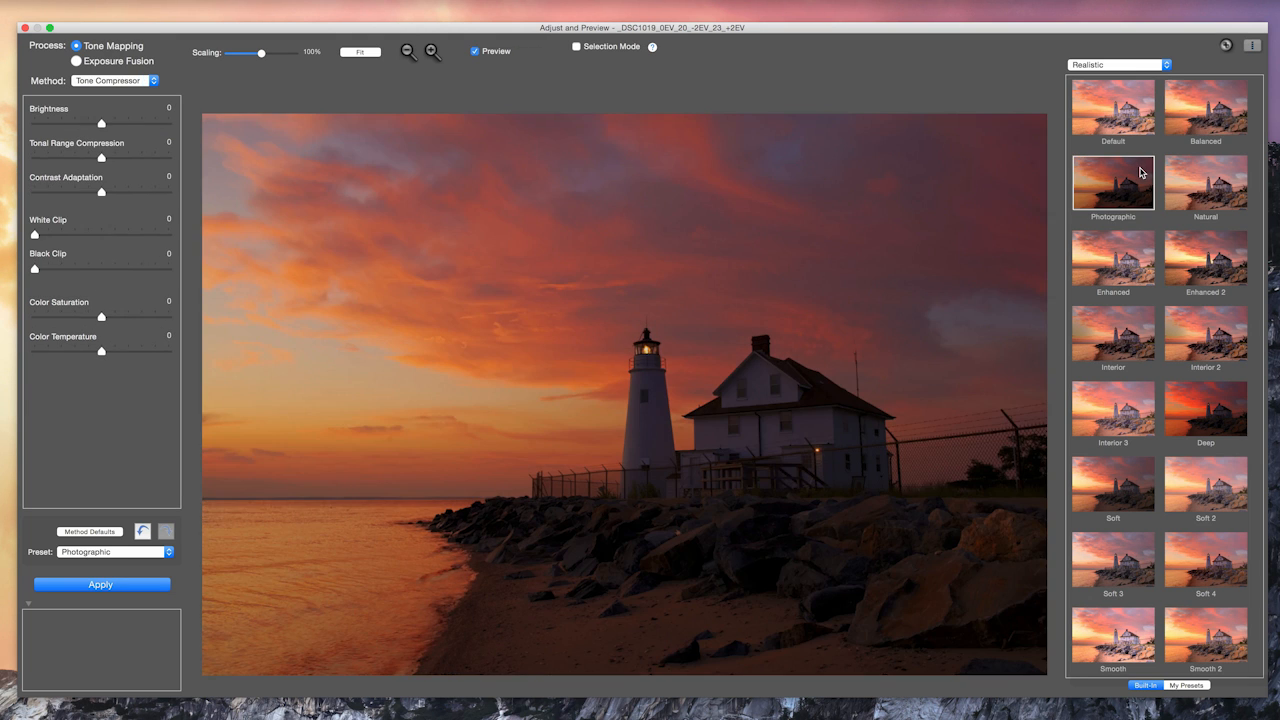
pyautogui.moveTo(1215, 177)
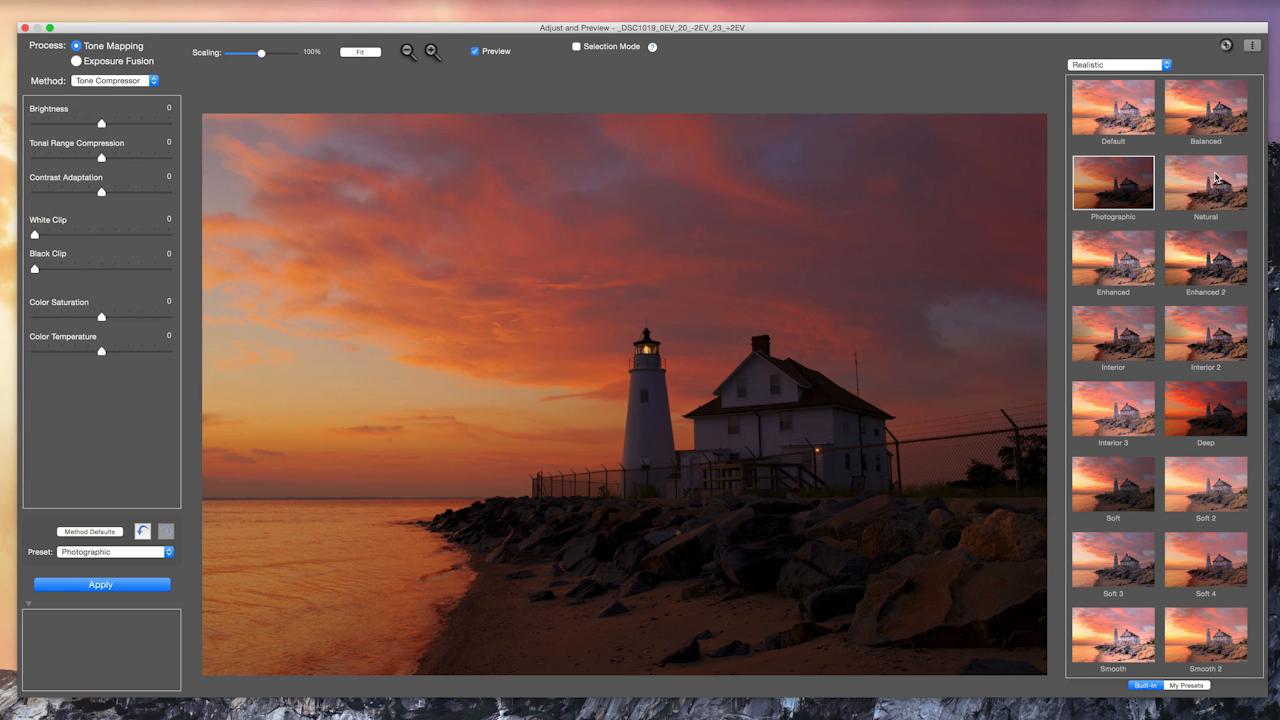
pyautogui.click(1205, 182)
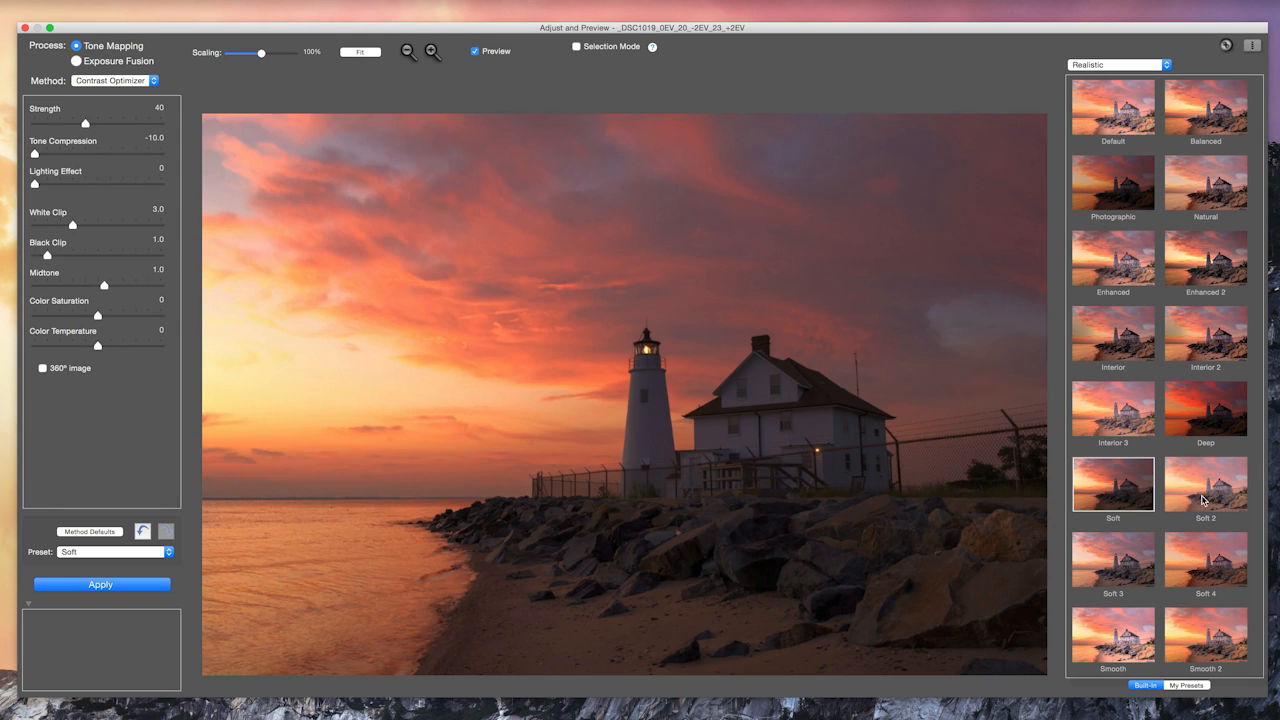
pyautogui.click(1205, 517)
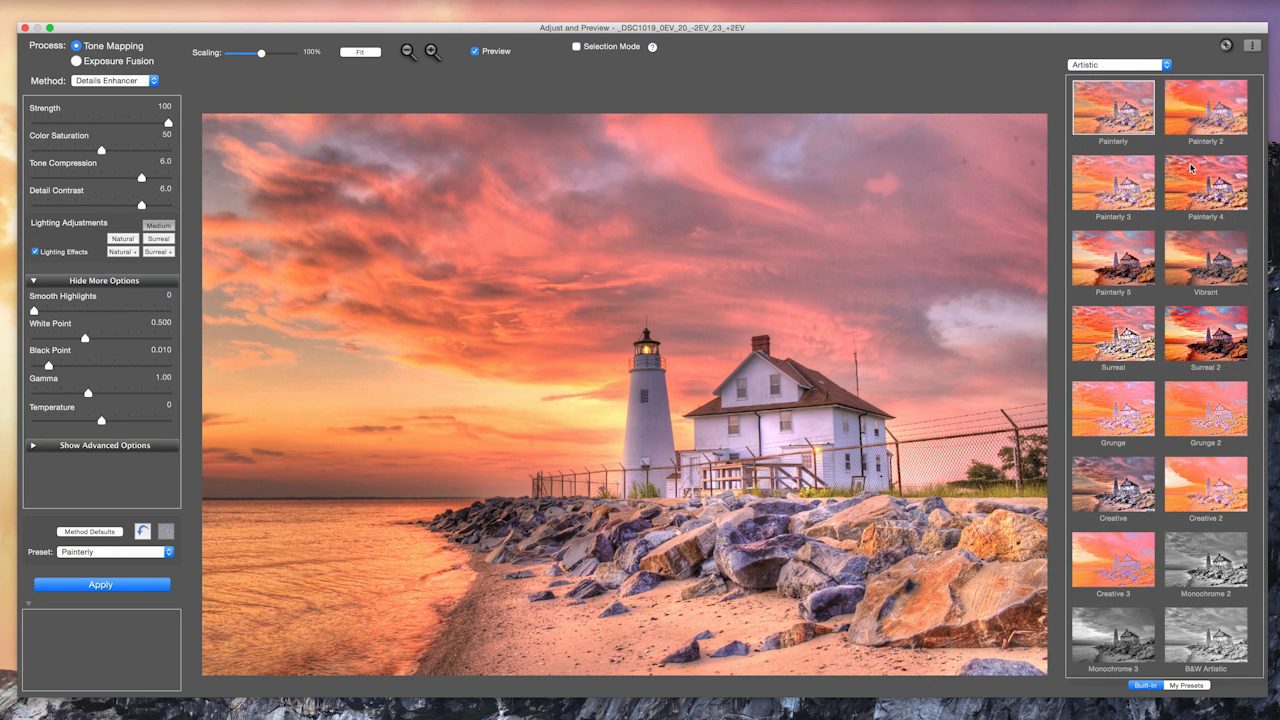
# Preview Painterly 4, Painterly 5, Vibrant, Grunge and Creative, then return to Painterly.
pyautogui.click(1205, 181)
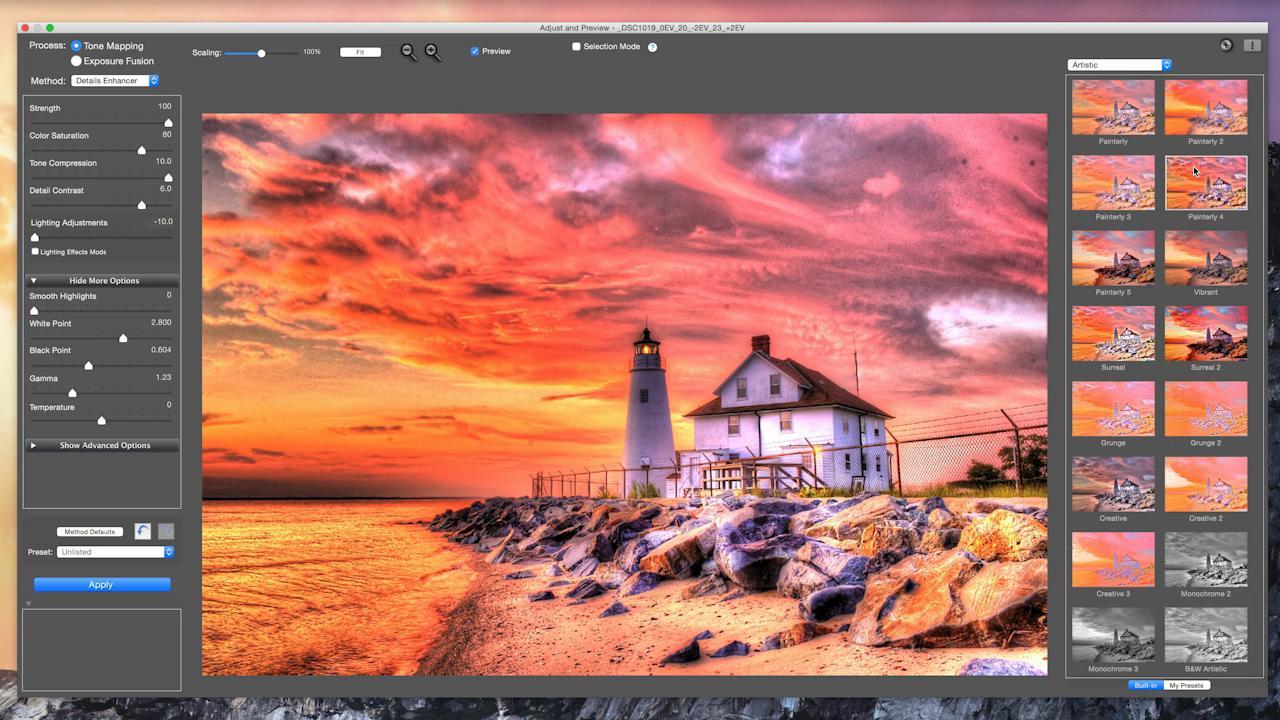
pyautogui.click(76, 61)
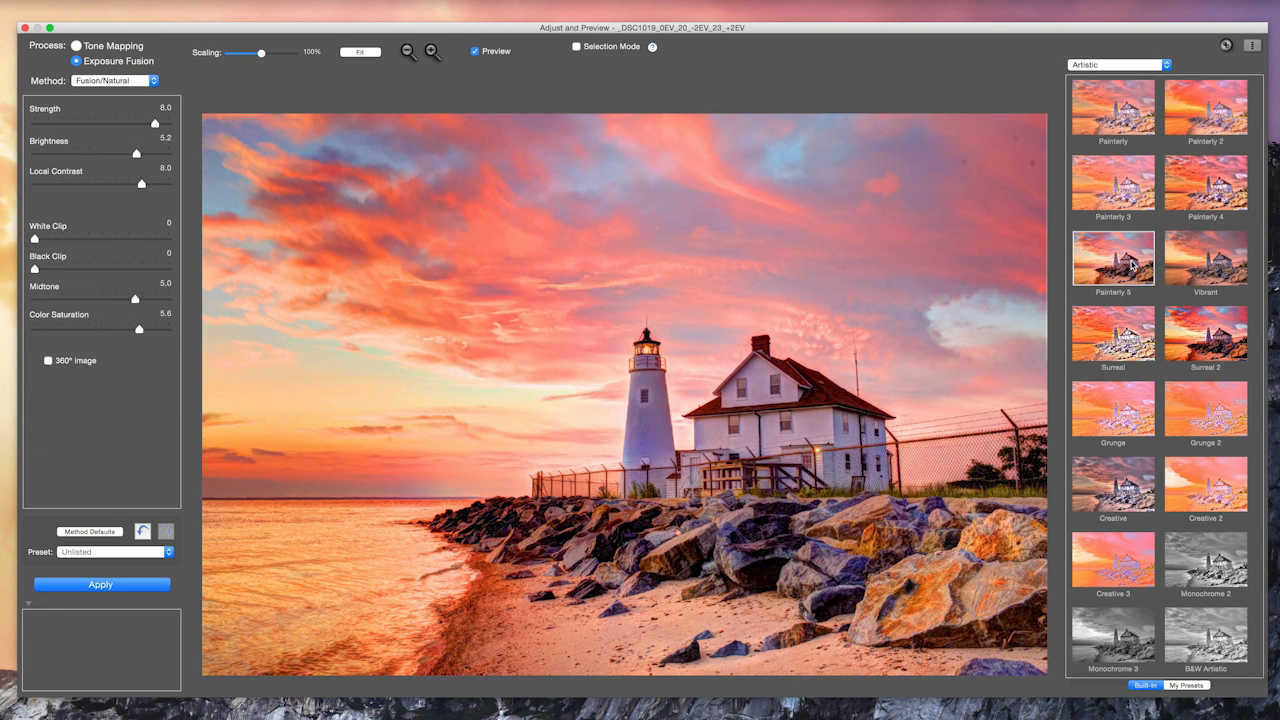
pyautogui.click(1205, 258)
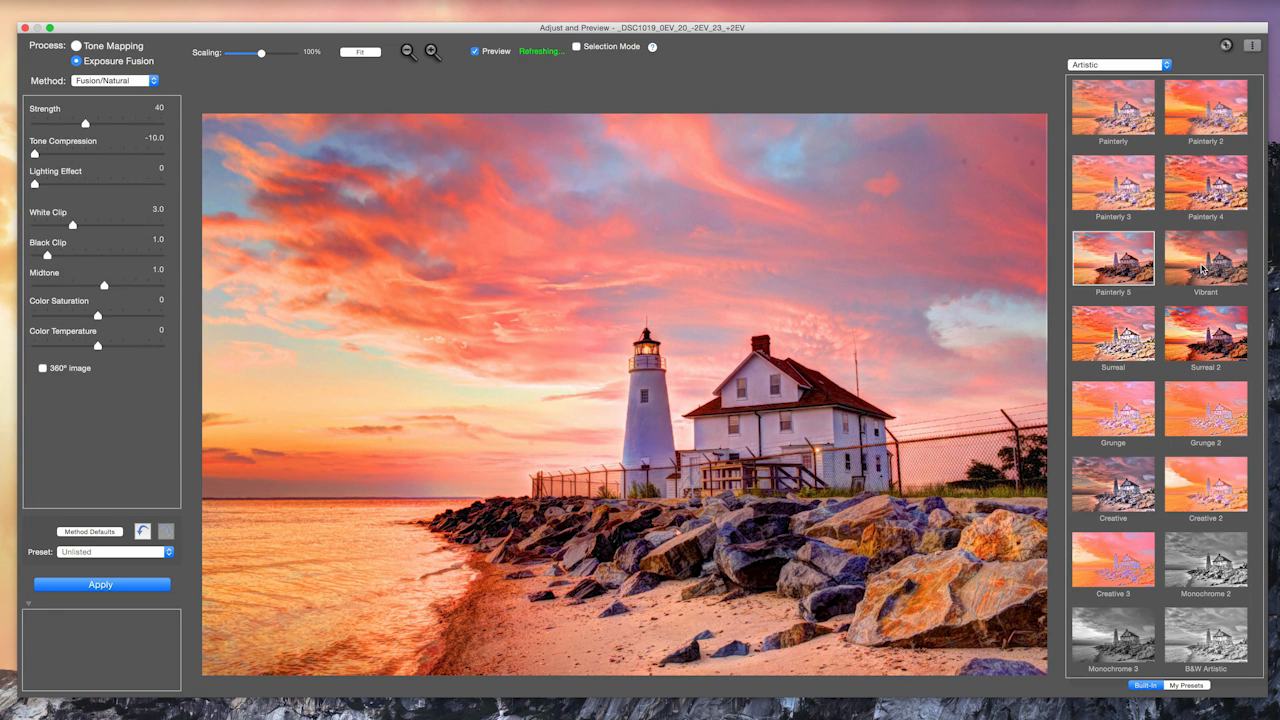
pyautogui.click(1205, 258)
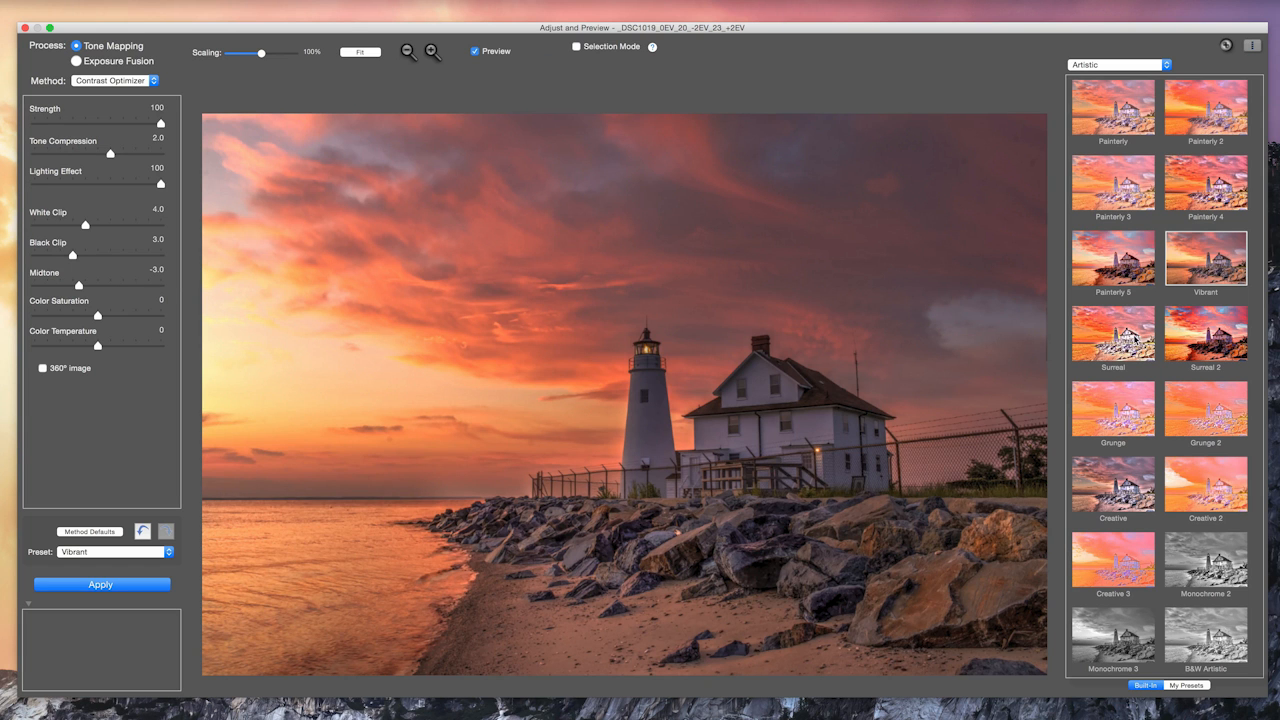
pyautogui.click(1112, 333)
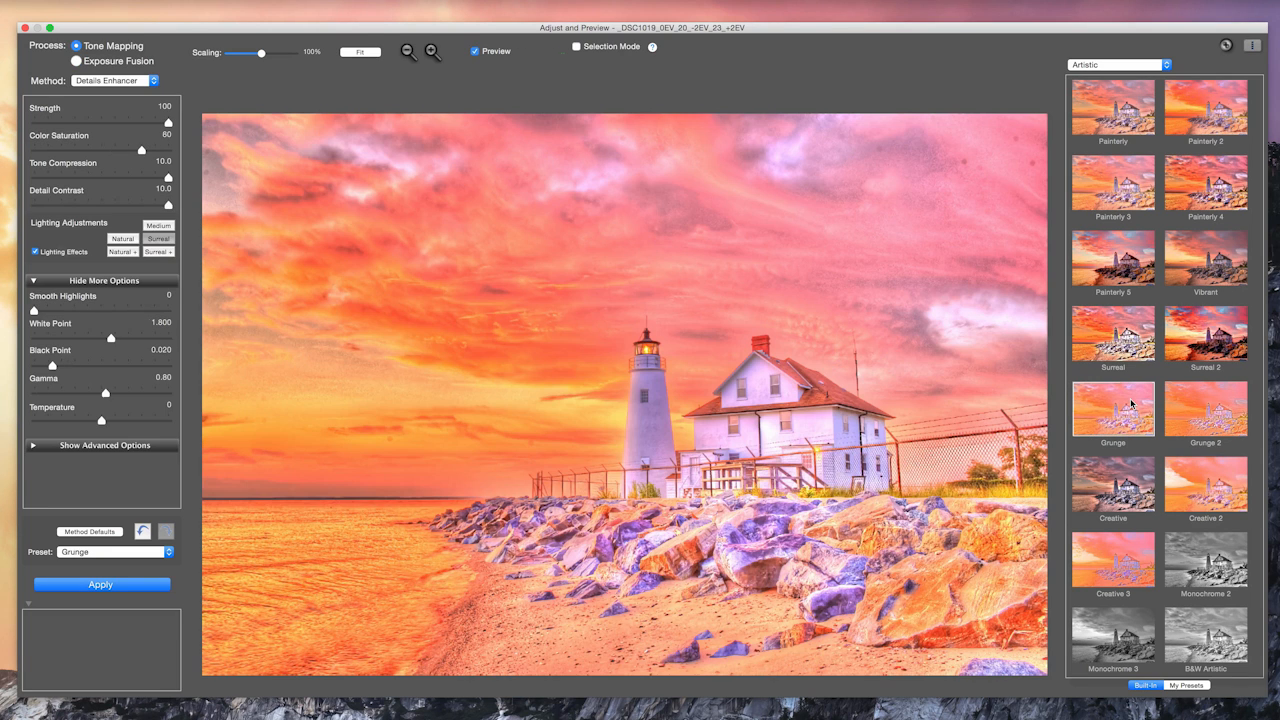
pyautogui.moveTo(1127, 470)
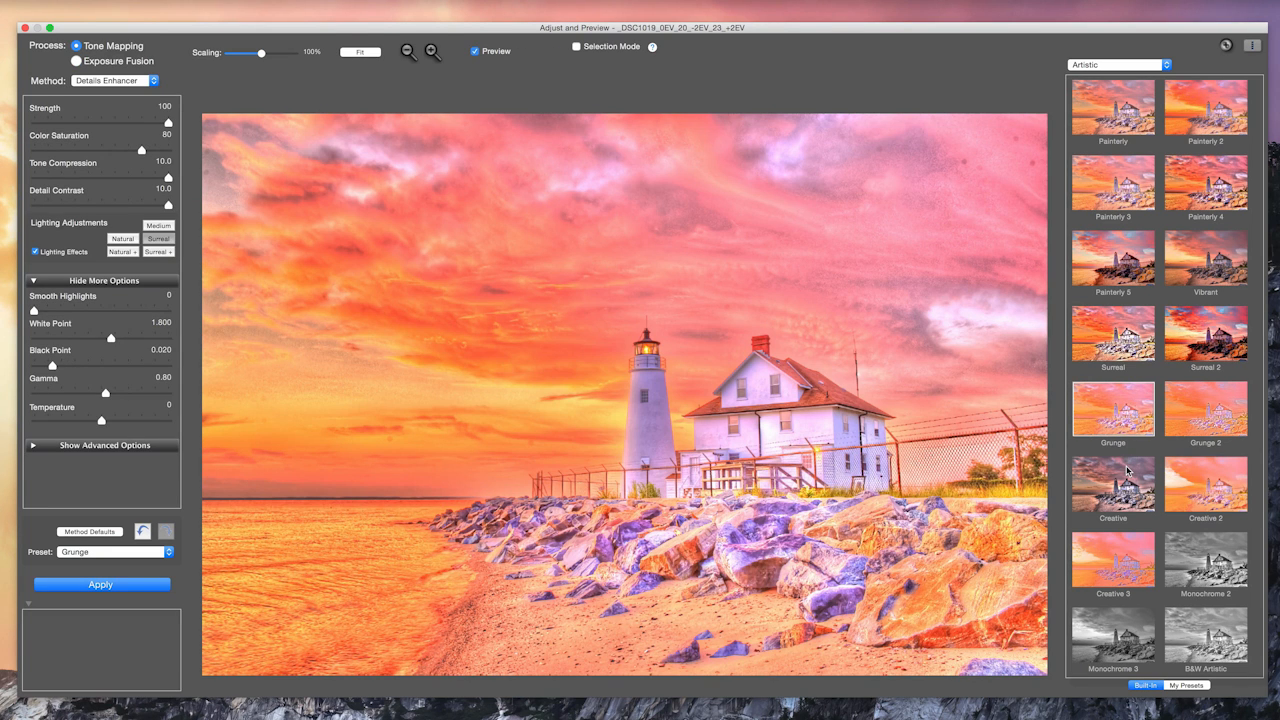
pyautogui.click(1112, 485)
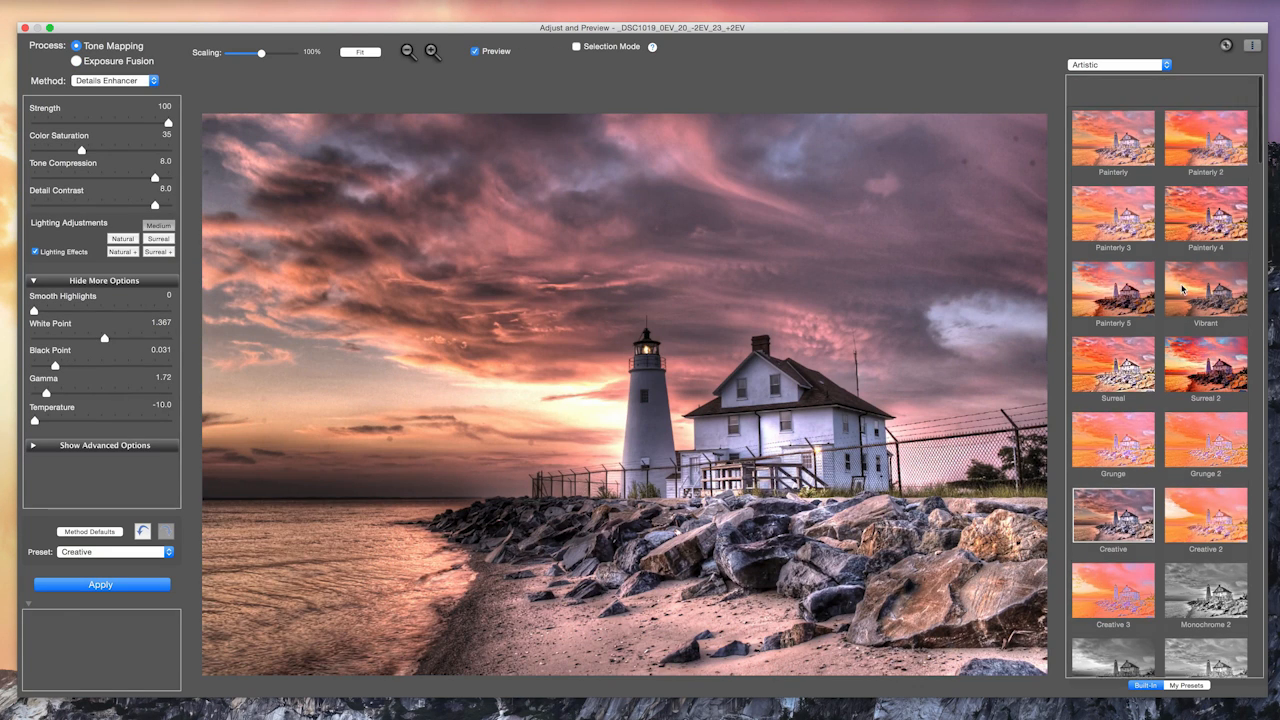
pyautogui.click(1112, 110)
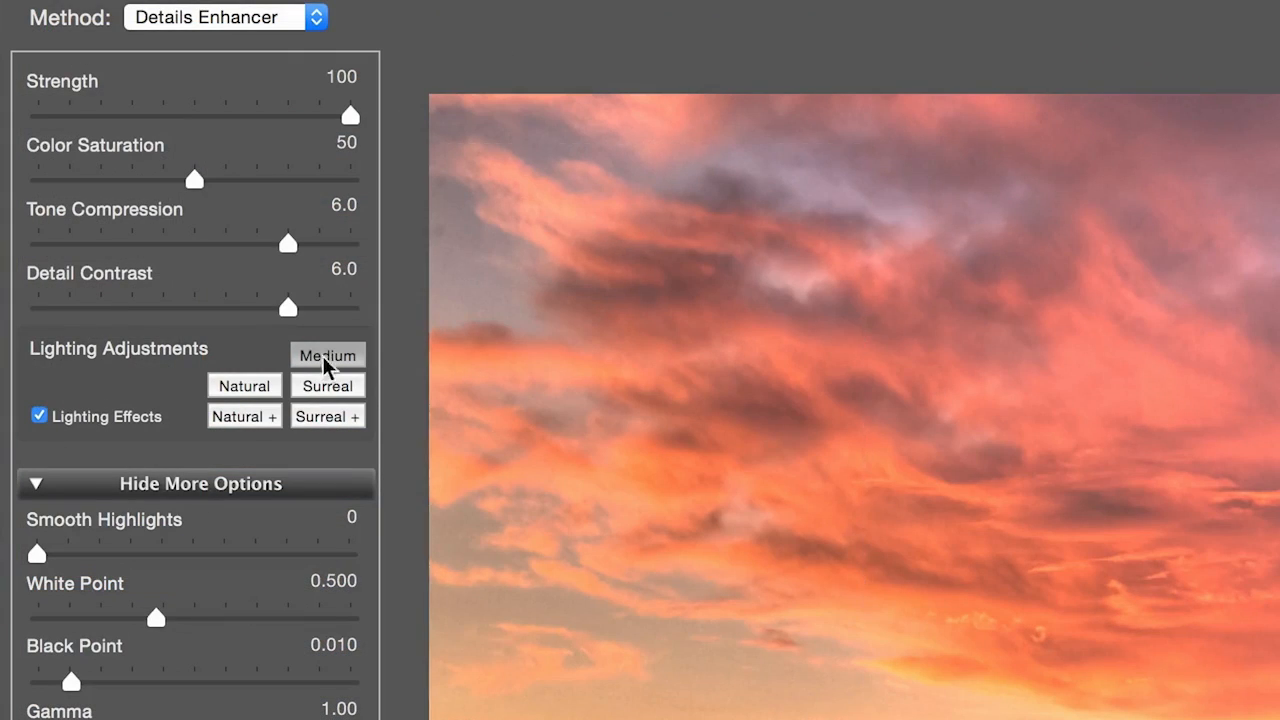
# Set Painterly lighting to Natural+, raise saturation with an undo in between, and apply tone mapping.
pyautogui.click(244, 416)
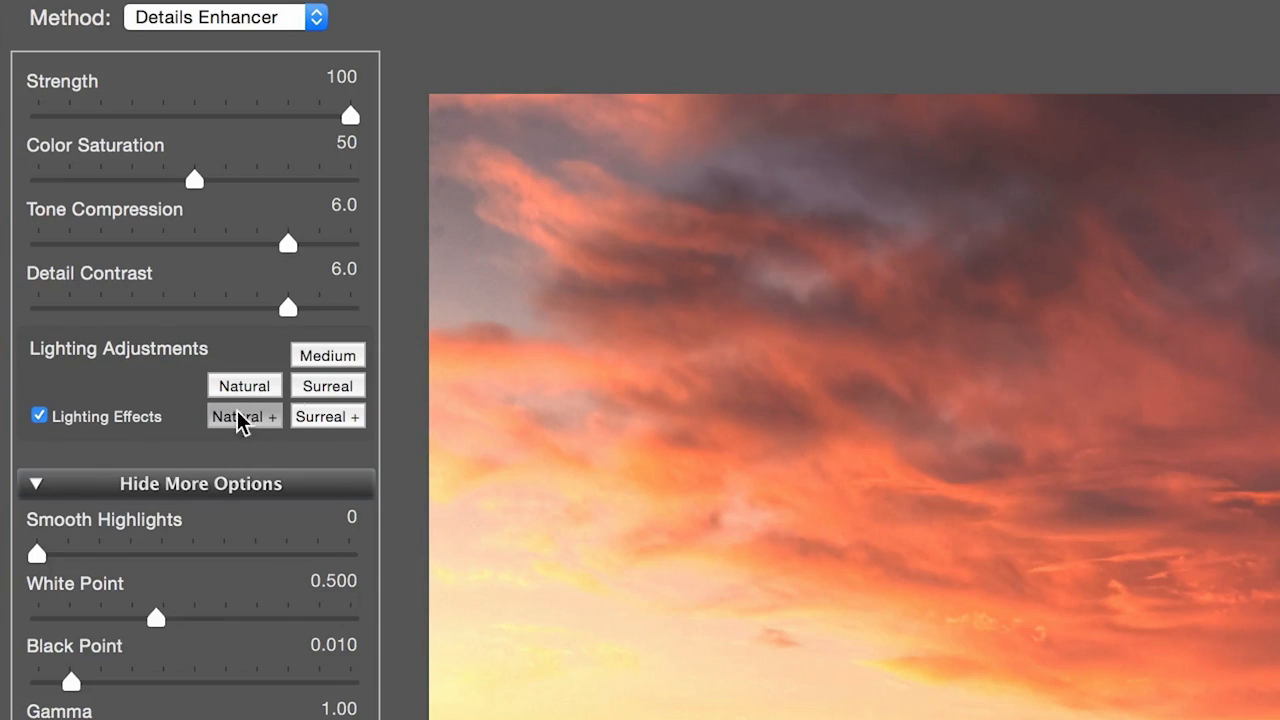
pyautogui.moveTo(195, 178); pyautogui.dragTo(225, 178)
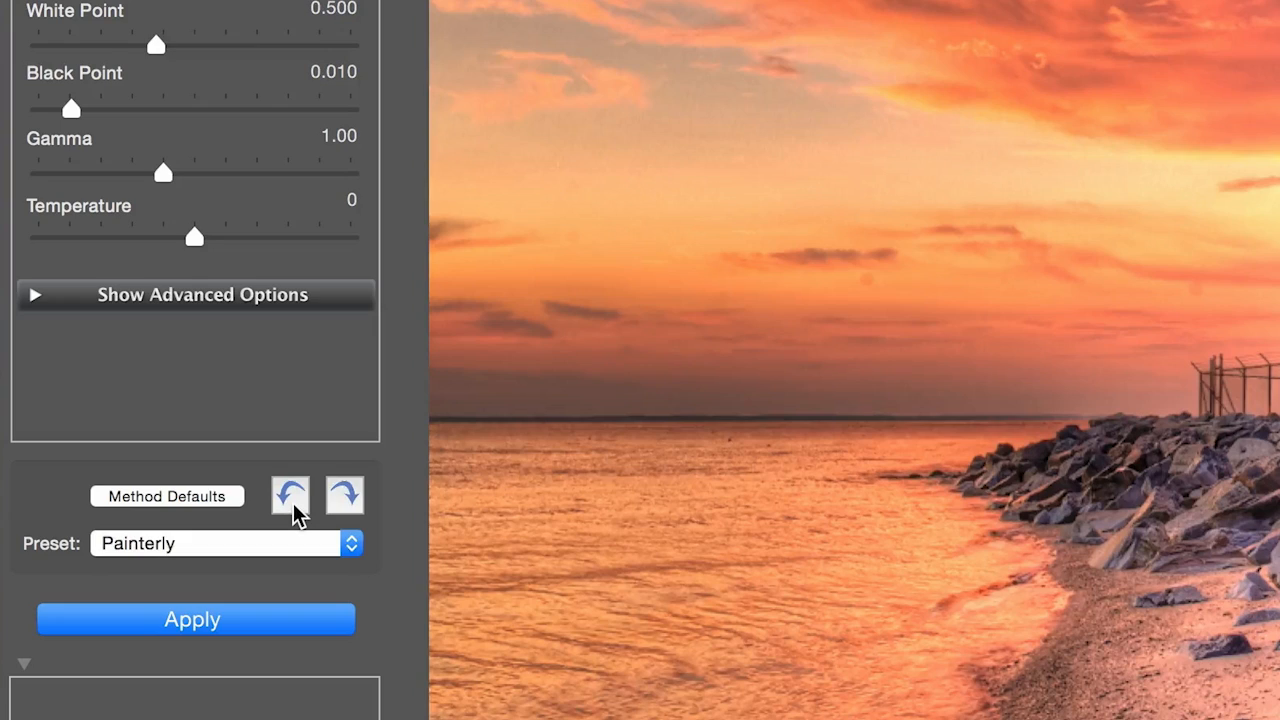
pyautogui.click(344, 495)
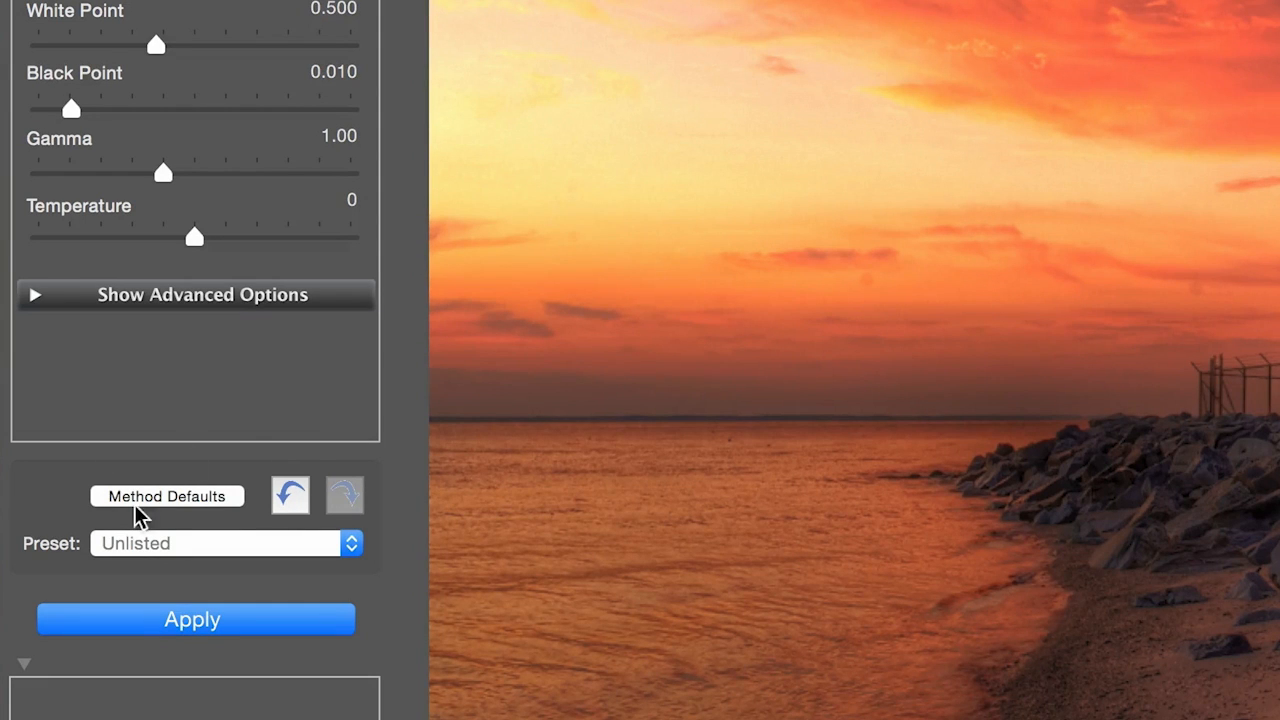
pyautogui.click(167, 496)
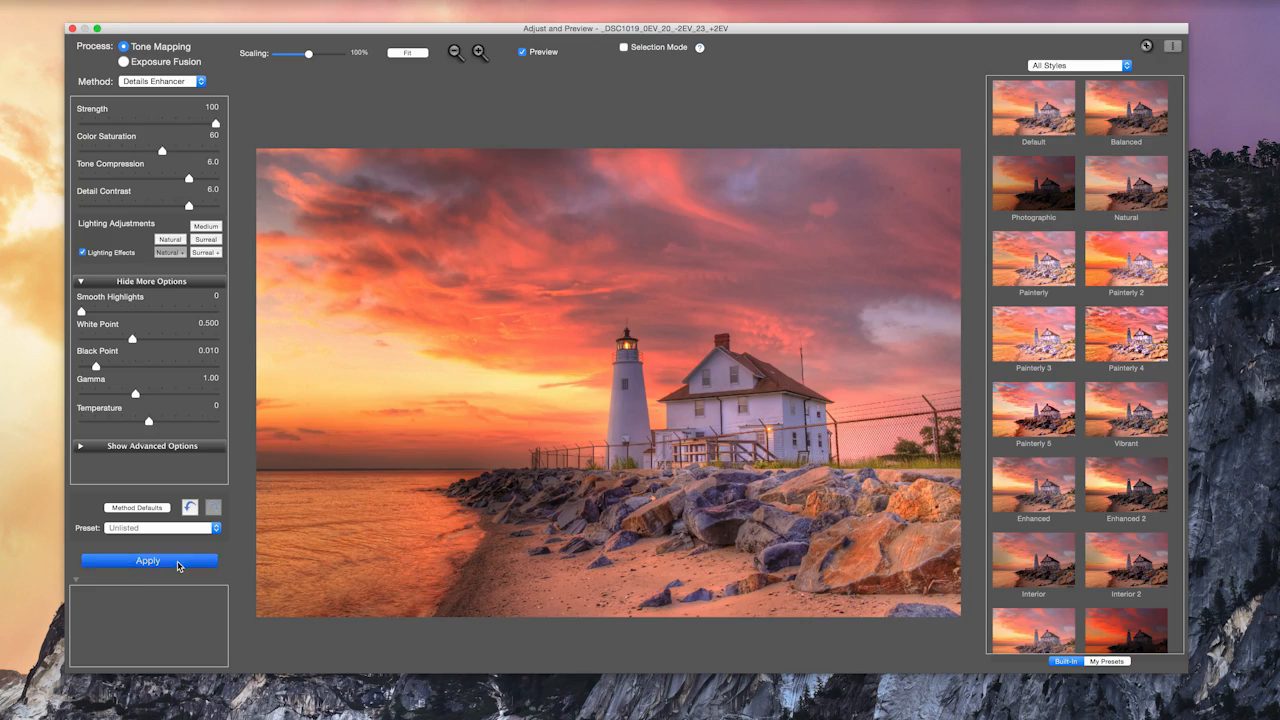
pyautogui.click(148, 560)
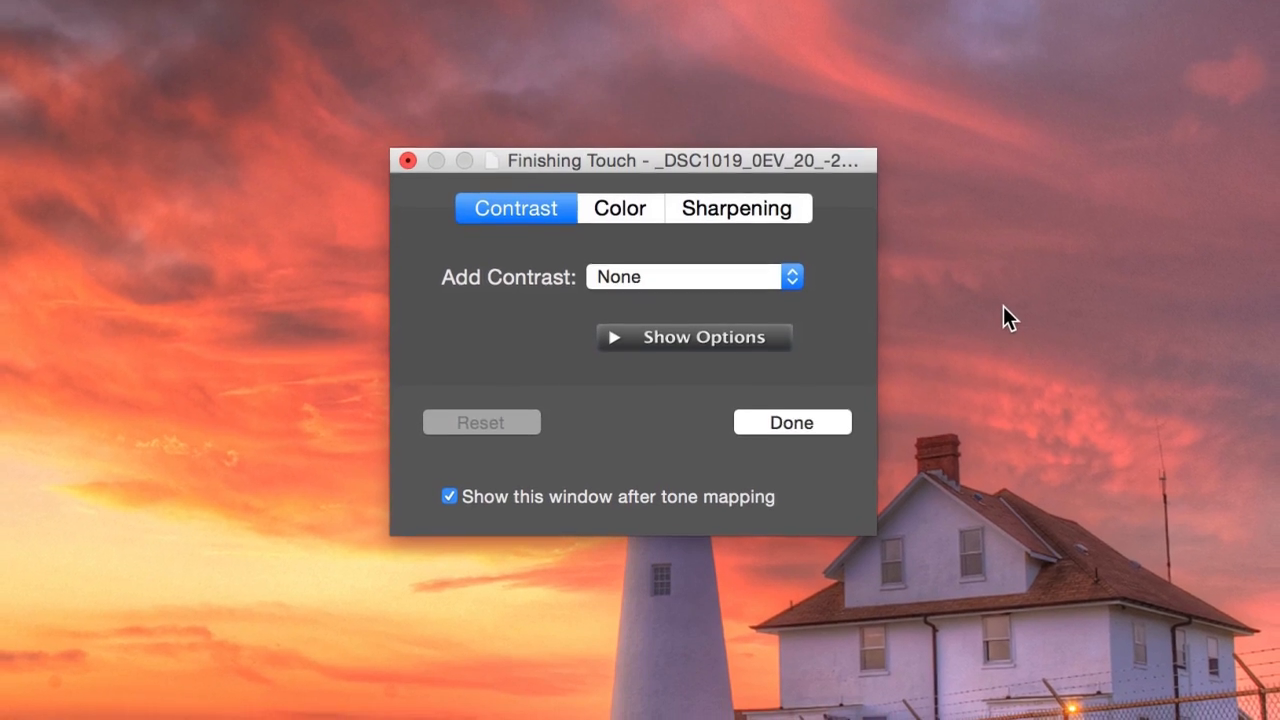
# Set Add Contrast to Medium Contrast, review Sharpening, and finish the Finishing Touch.
pyautogui.moveTo(630, 160); pyautogui.dragTo(640, 140)
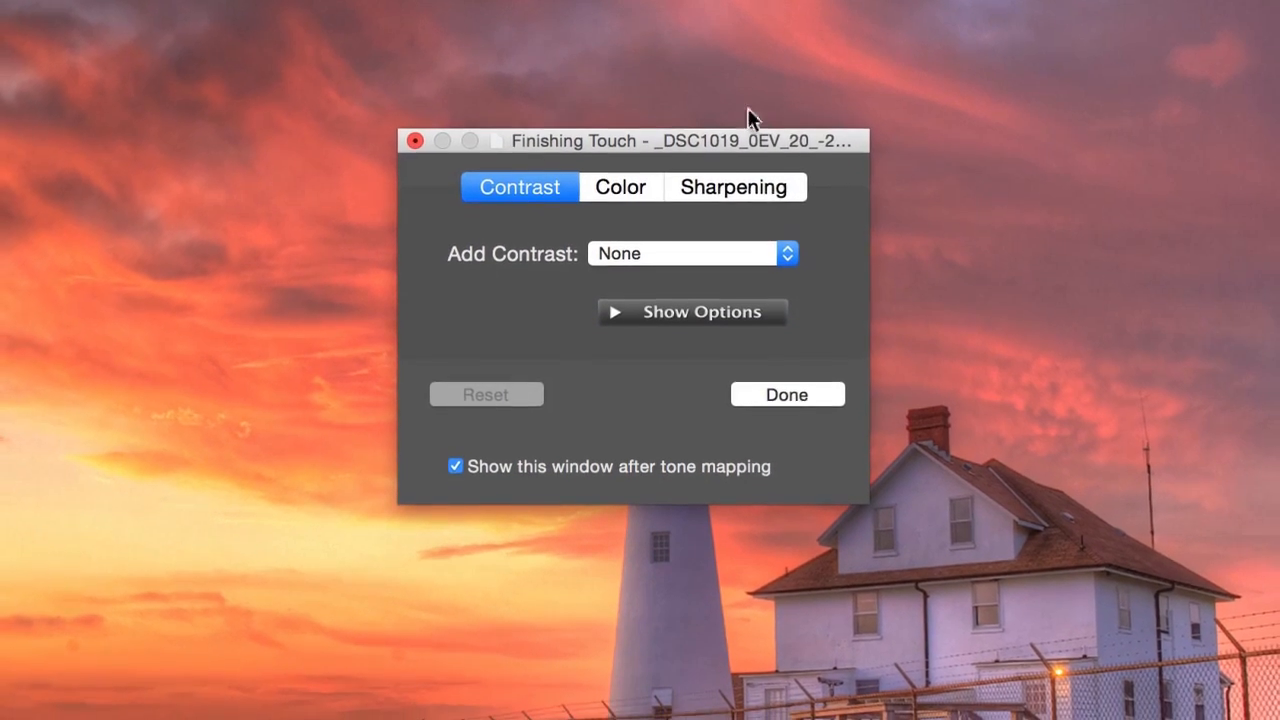
pyautogui.click(690, 253)
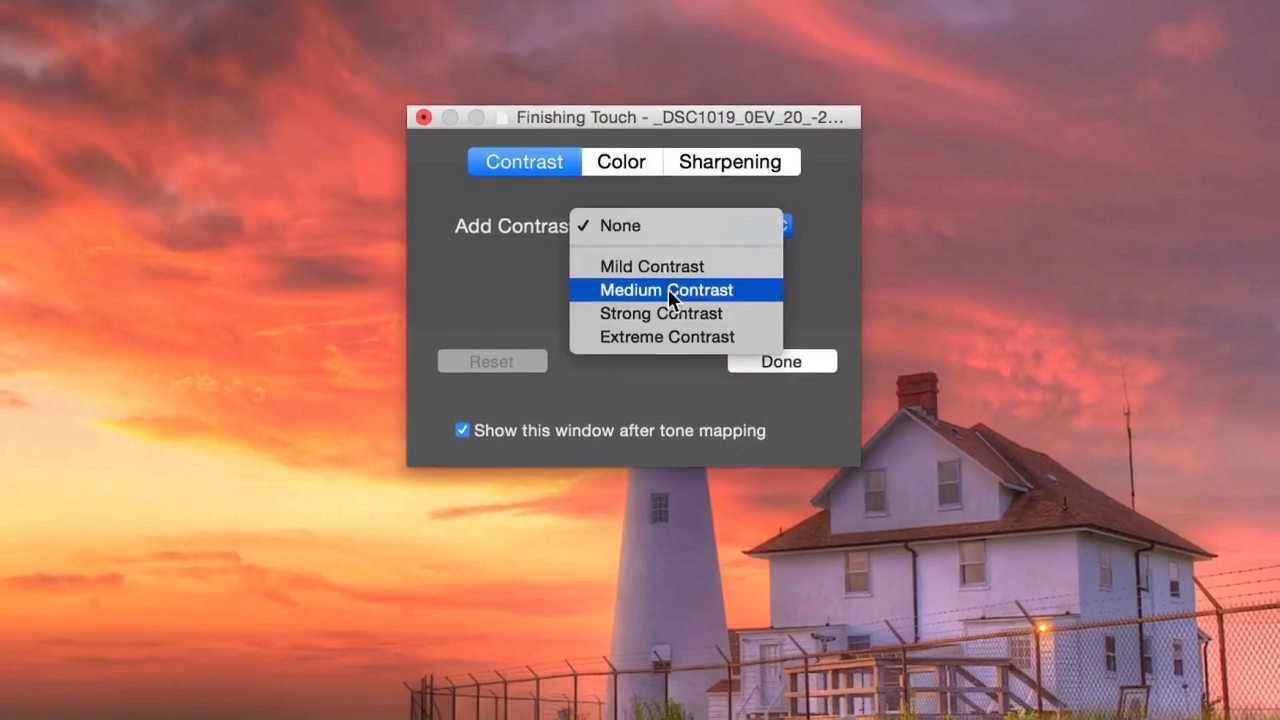
pyautogui.click(665, 290)
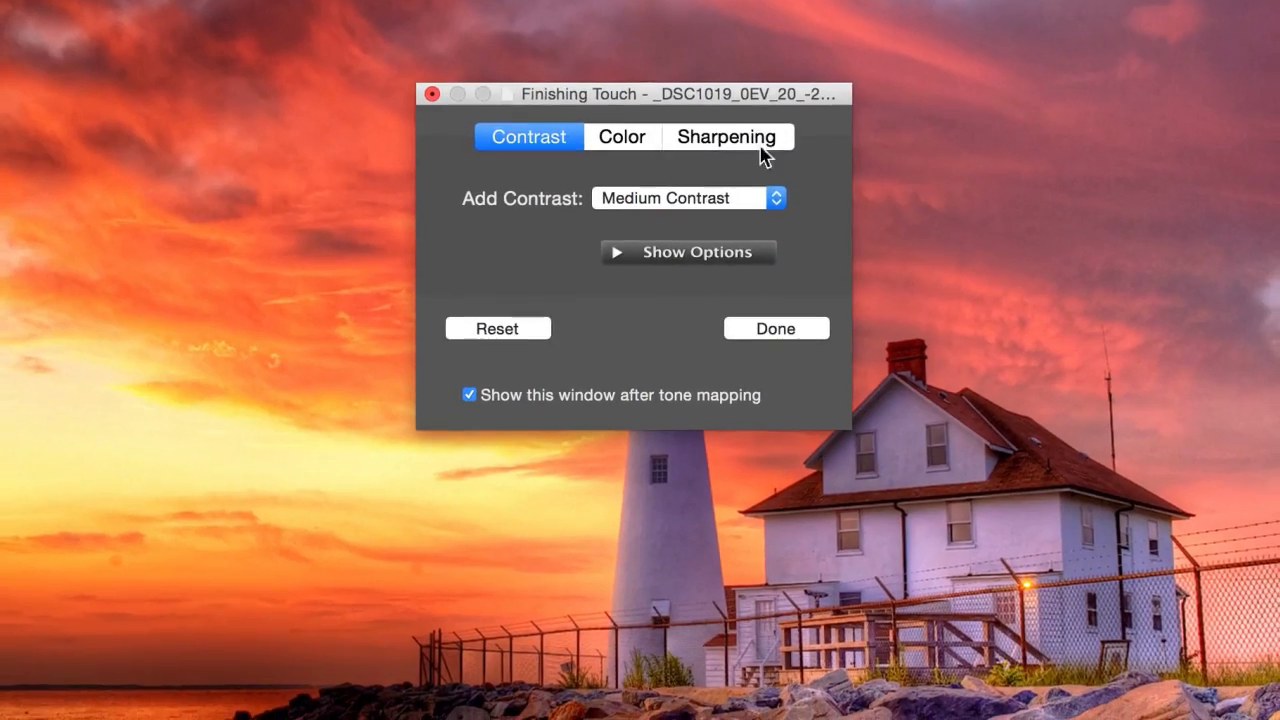
pyautogui.click(726, 136)
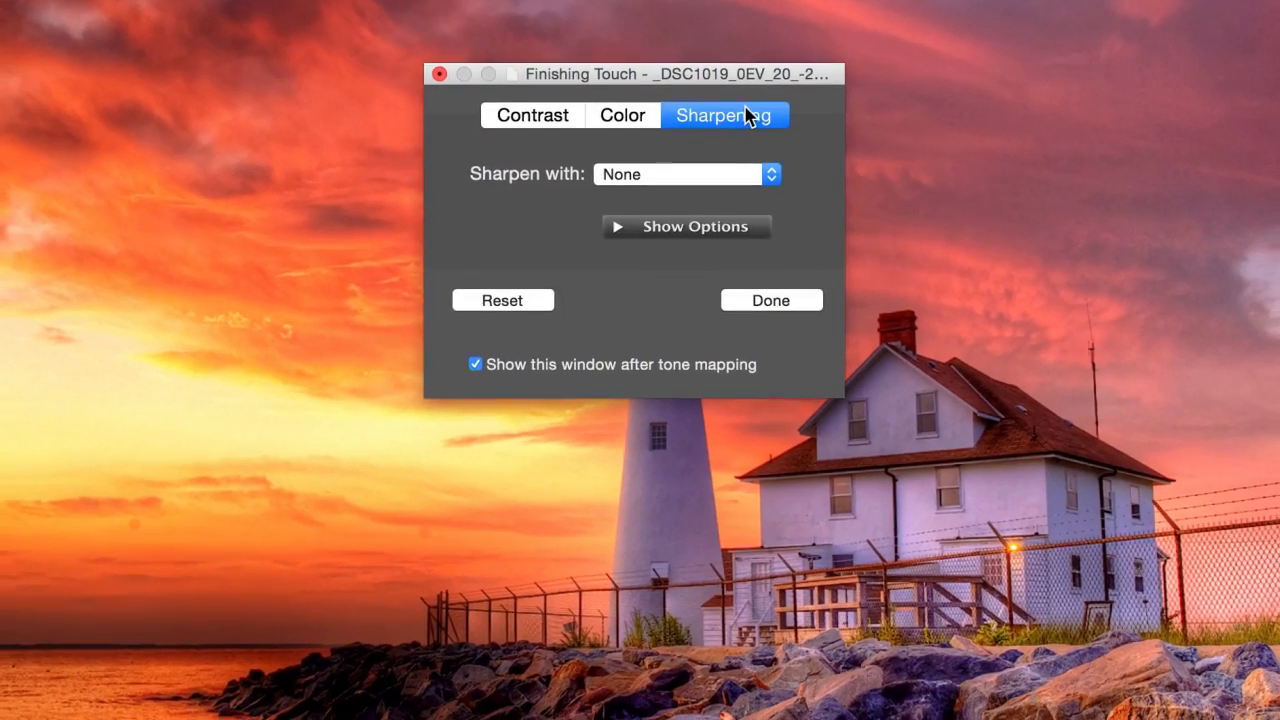
pyautogui.click(622, 99)
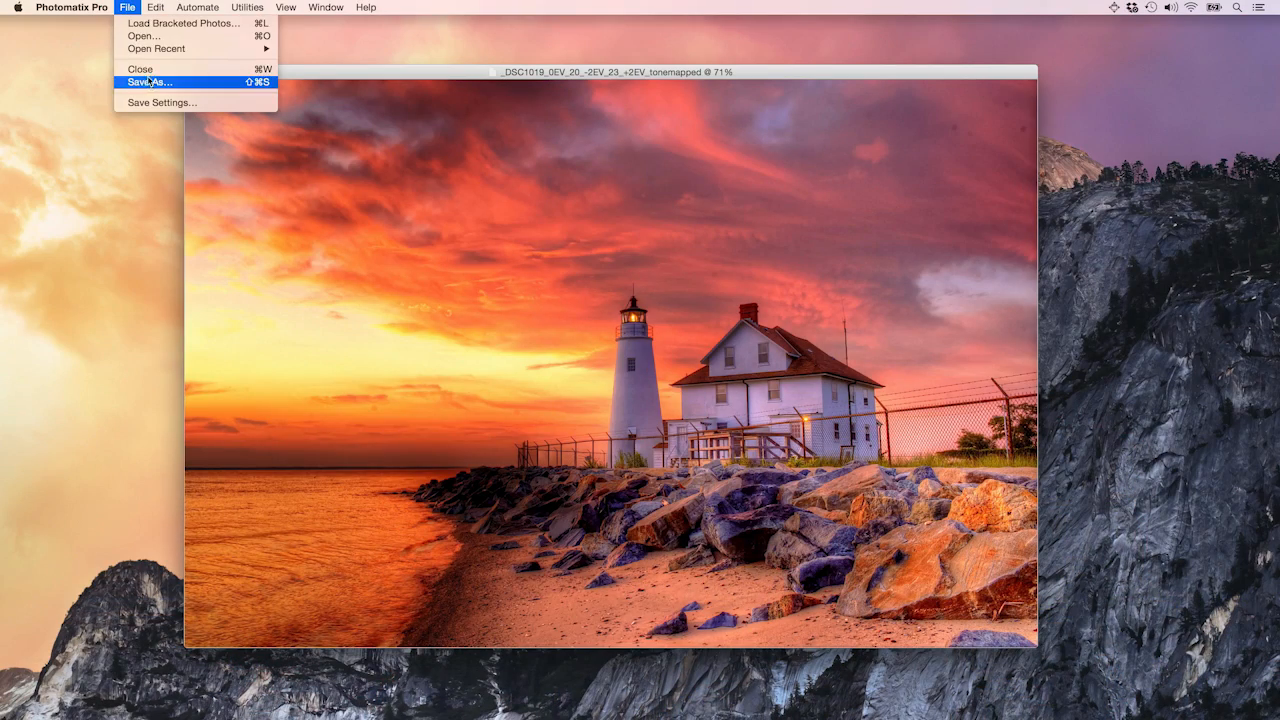
# Start Save As for the tone-mapped image with TIFF 16-bit as the format.
pyautogui.click(148, 82)
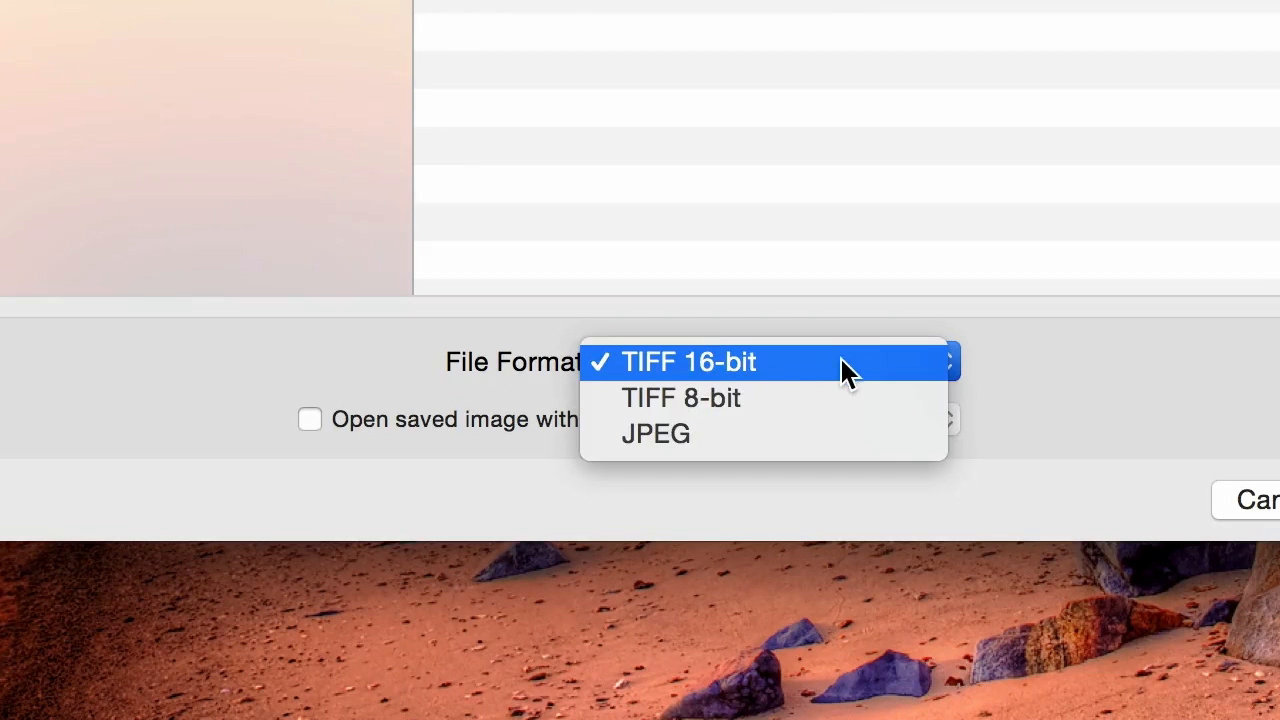
pyautogui.moveTo(875, 378)
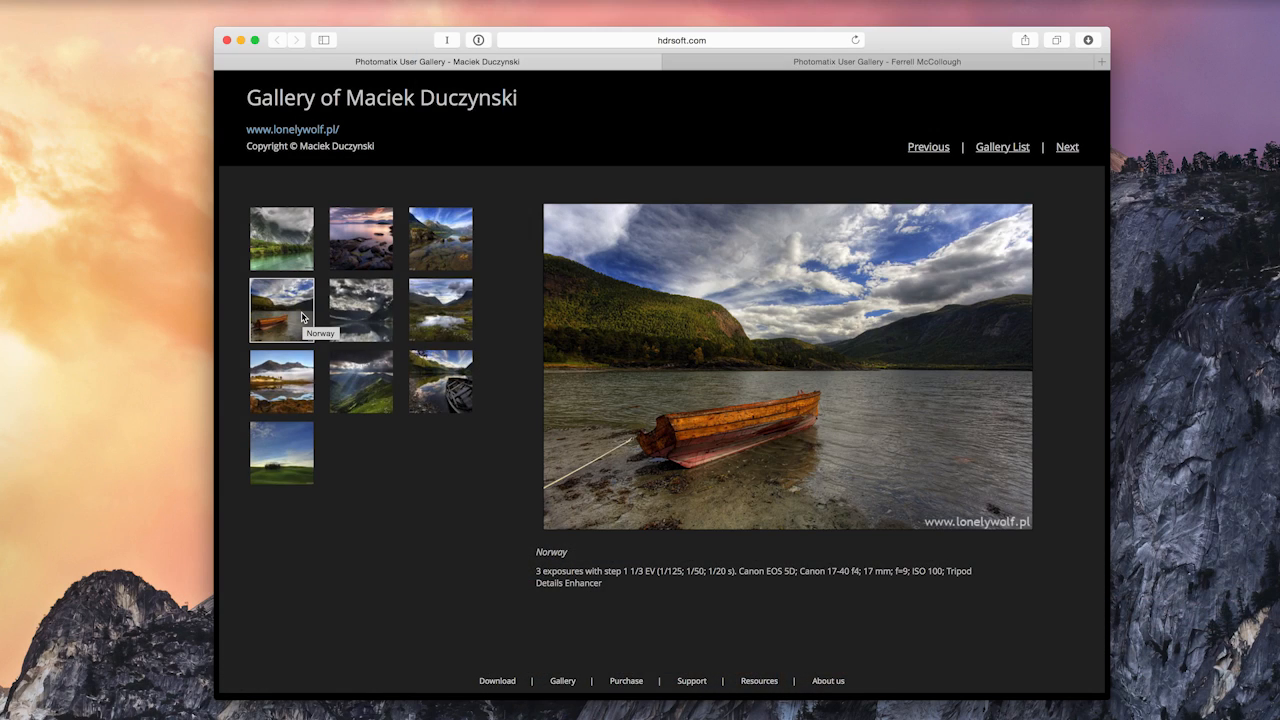
# Browse another user gallery on hdrsoft.com, then reach the Photomatix Pro download page.
pyautogui.click(282, 381)
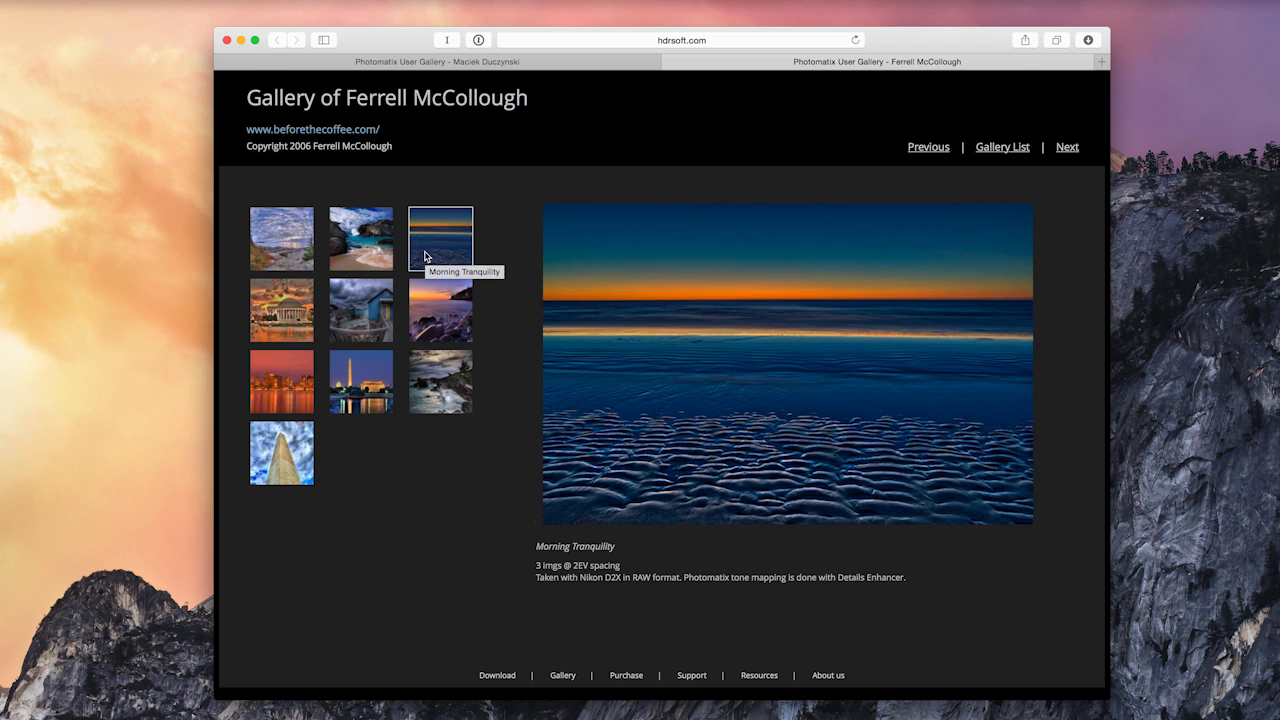
pyautogui.click(440, 309)
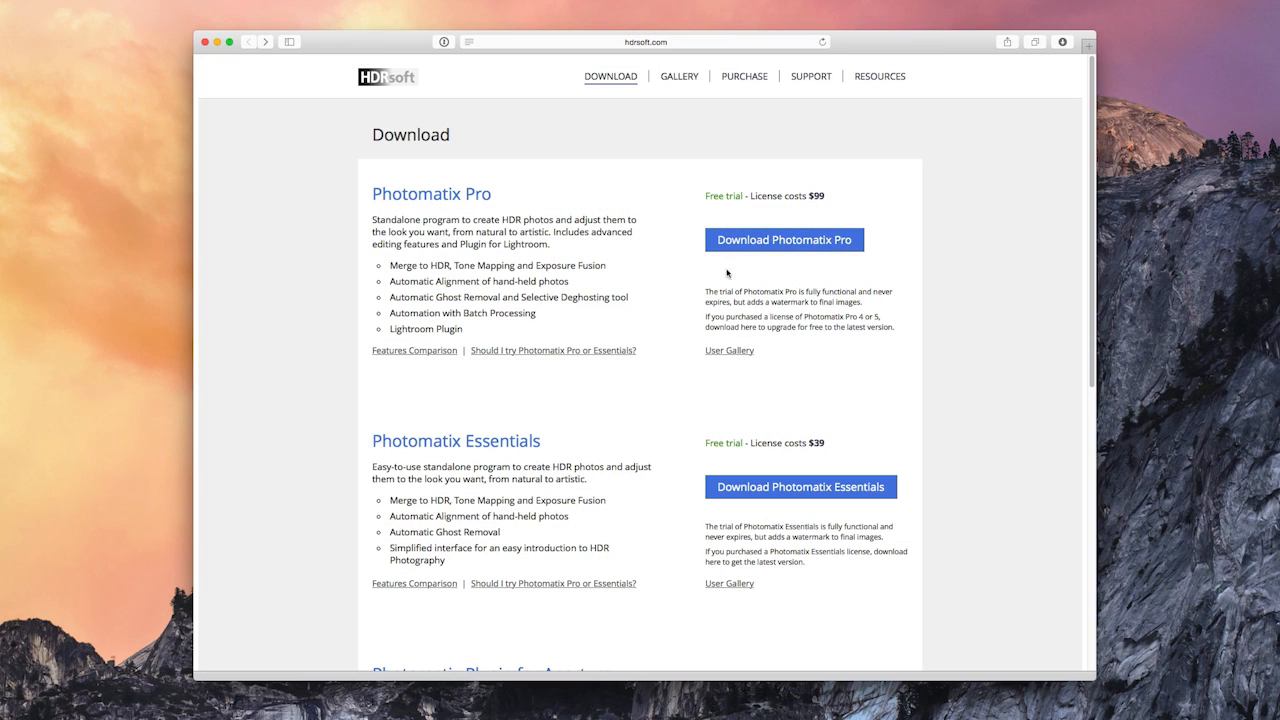
pyautogui.click(783, 239)
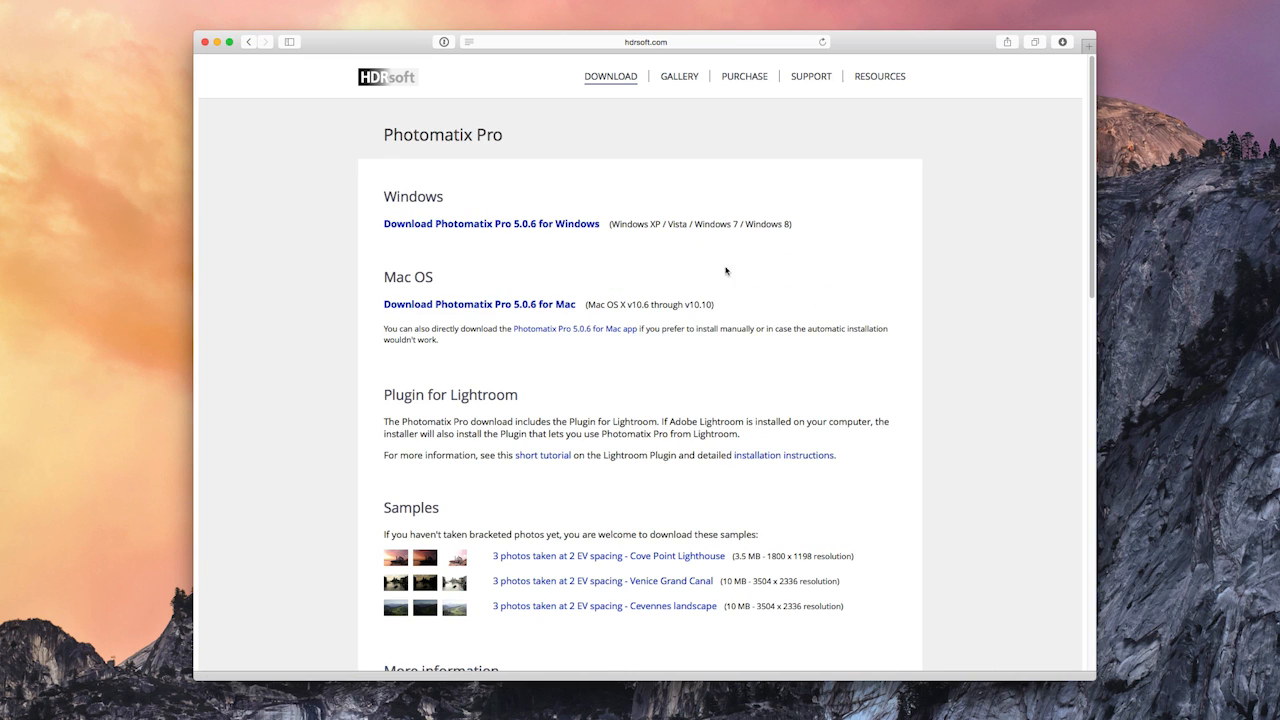